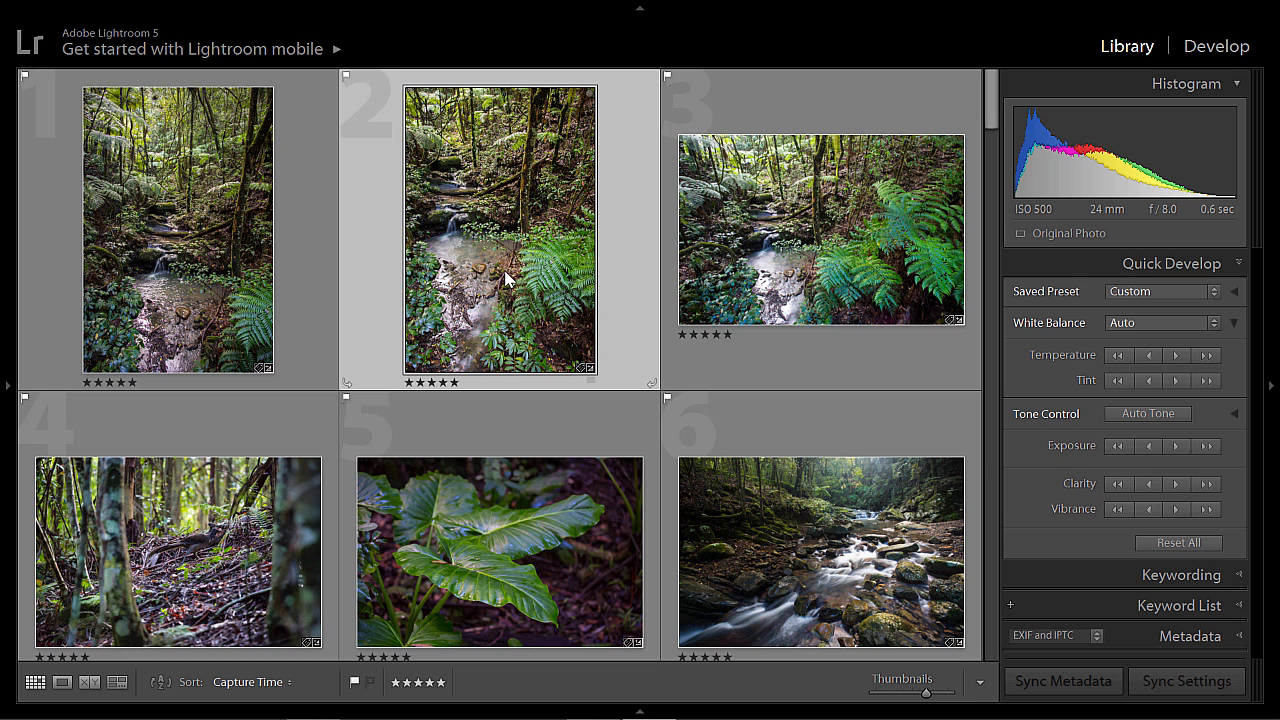
pyautogui.moveTo(778, 264)
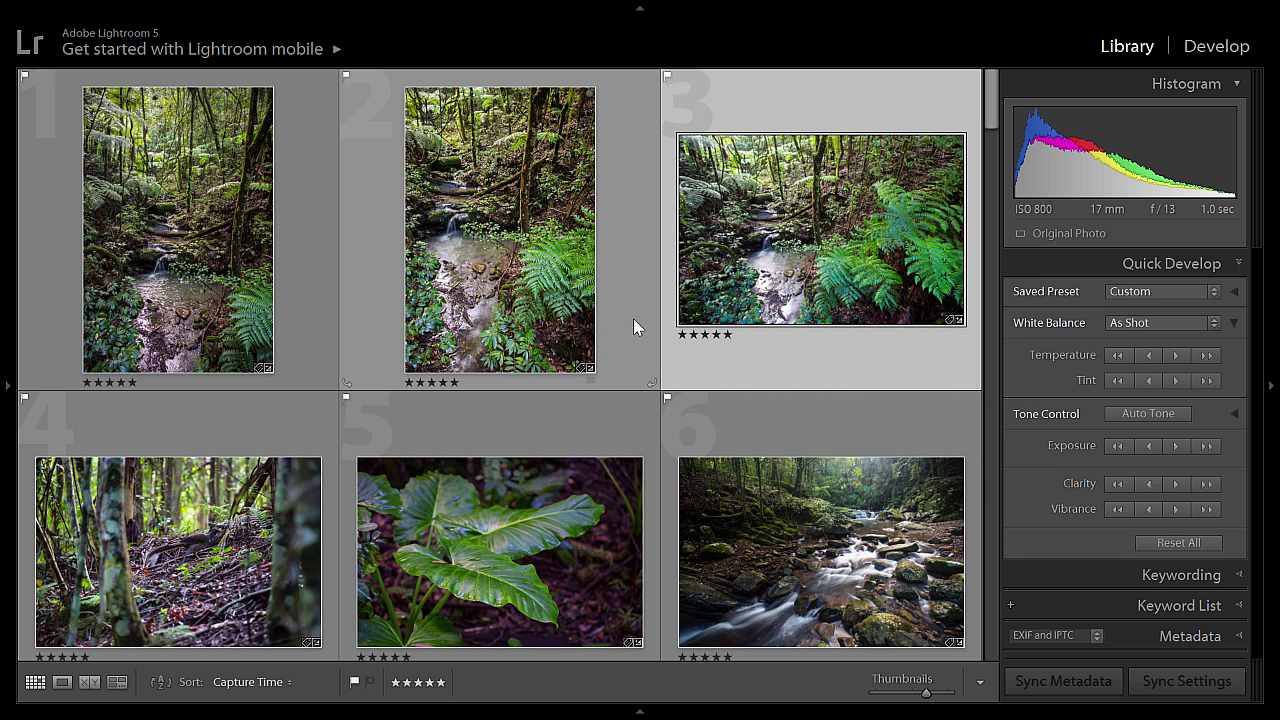
pyautogui.moveTo(568, 308)
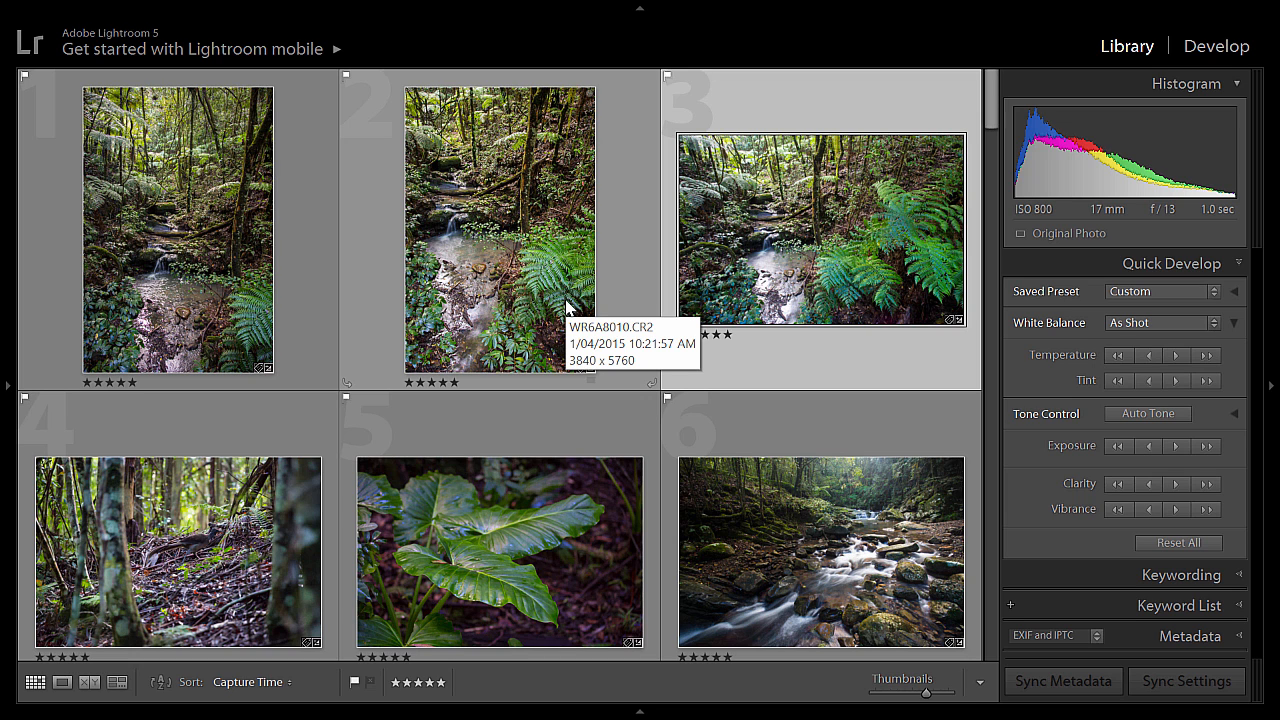
pyautogui.moveTo(532, 290)
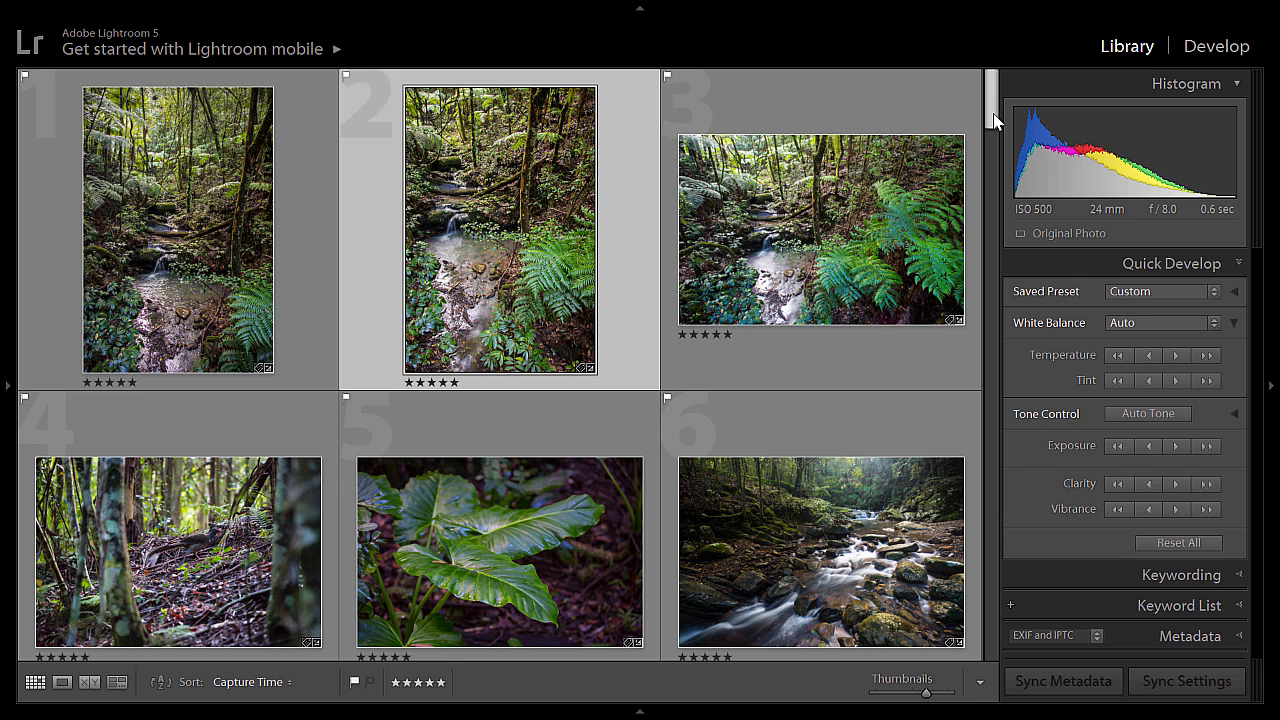
# Scroll the Library grid past the kookaburra and cottage shots to the moss and fern photos around 40–45.
pyautogui.scroll(-3)
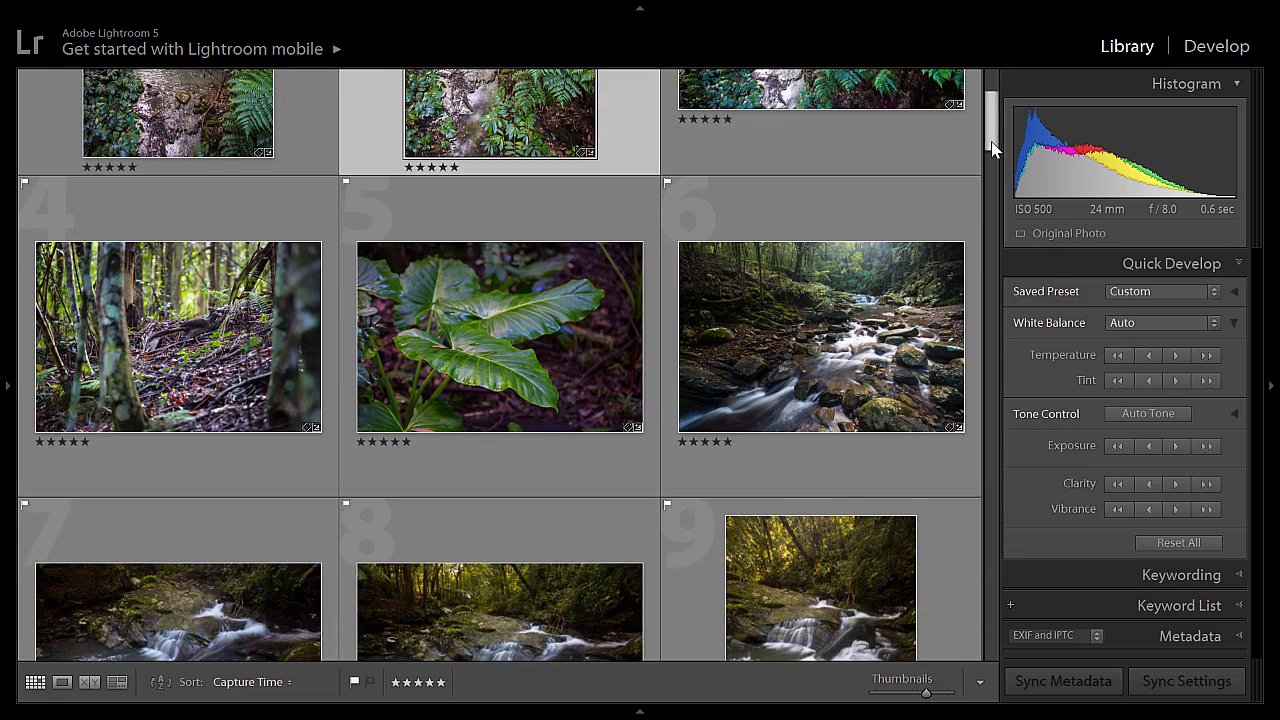
pyautogui.scroll(-3)
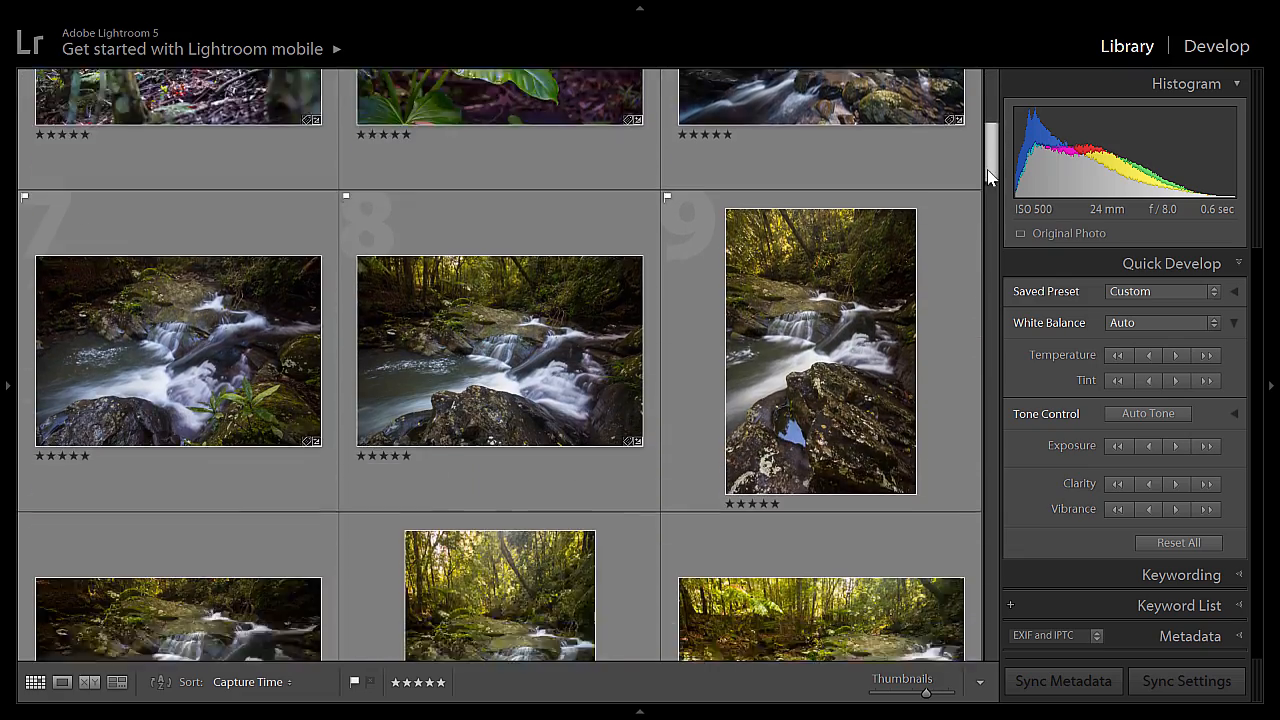
pyautogui.scroll(-3)
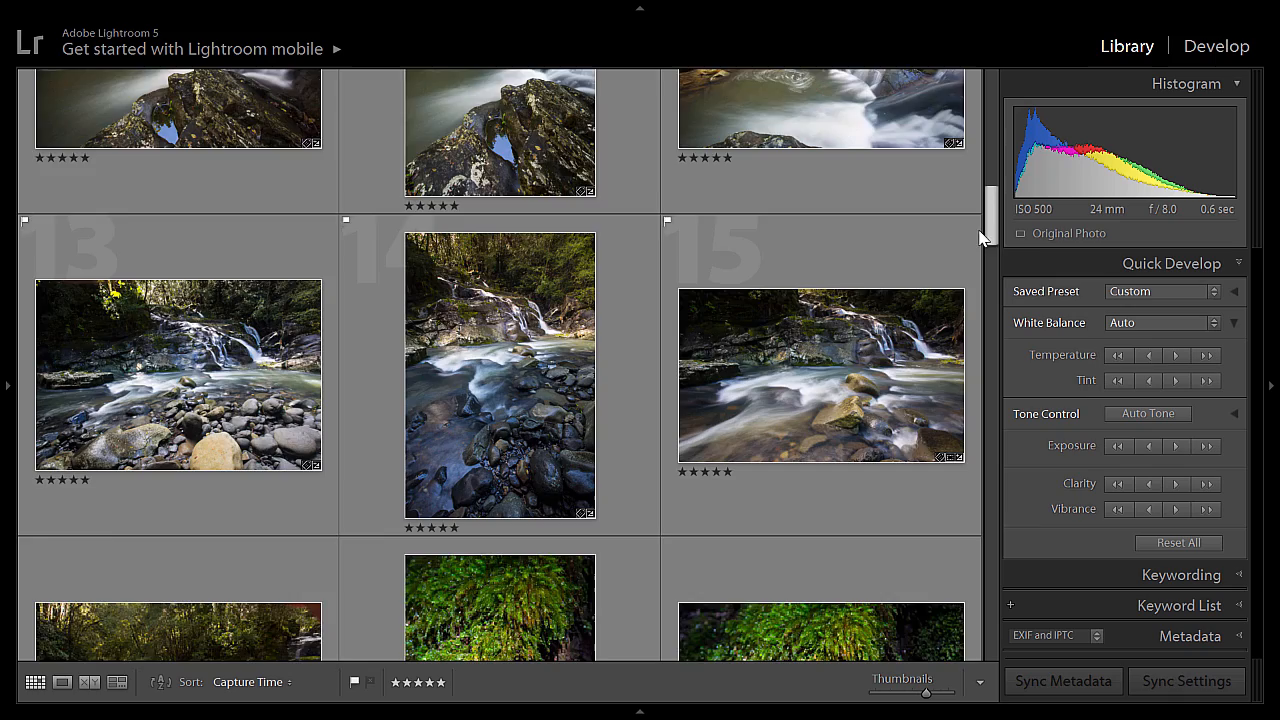
pyautogui.scroll(-3)
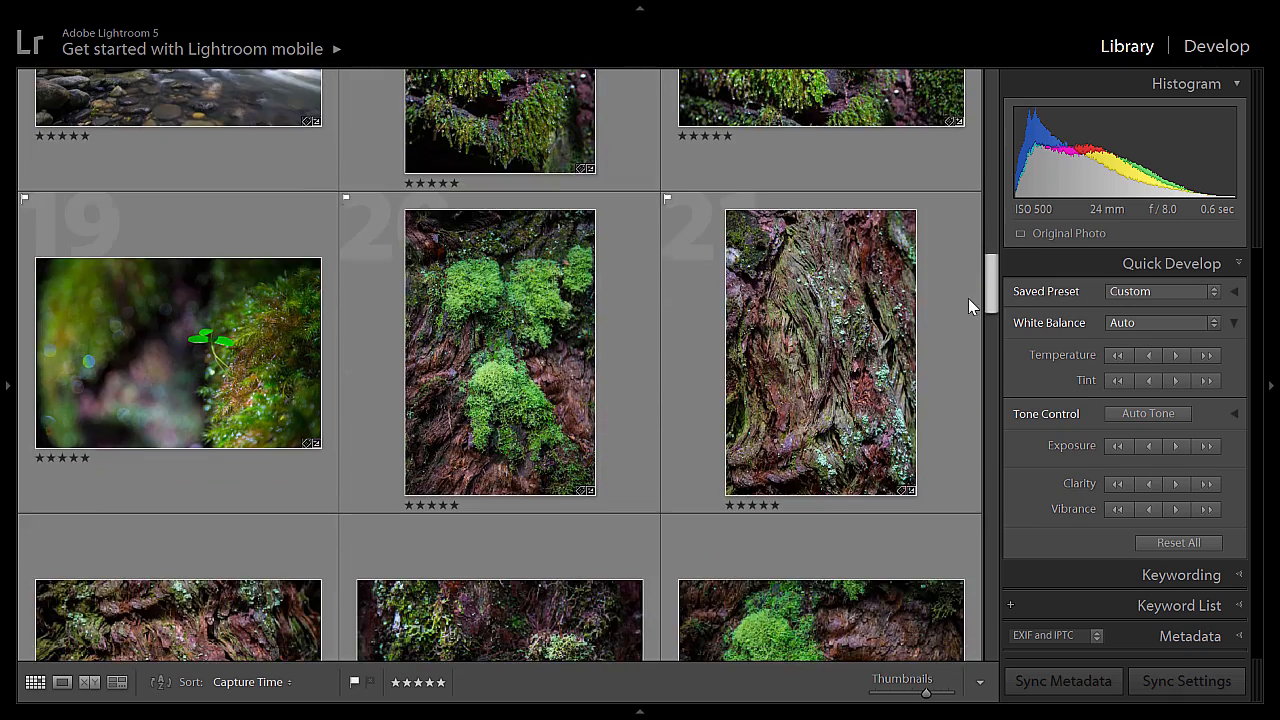
pyautogui.scroll(-3)
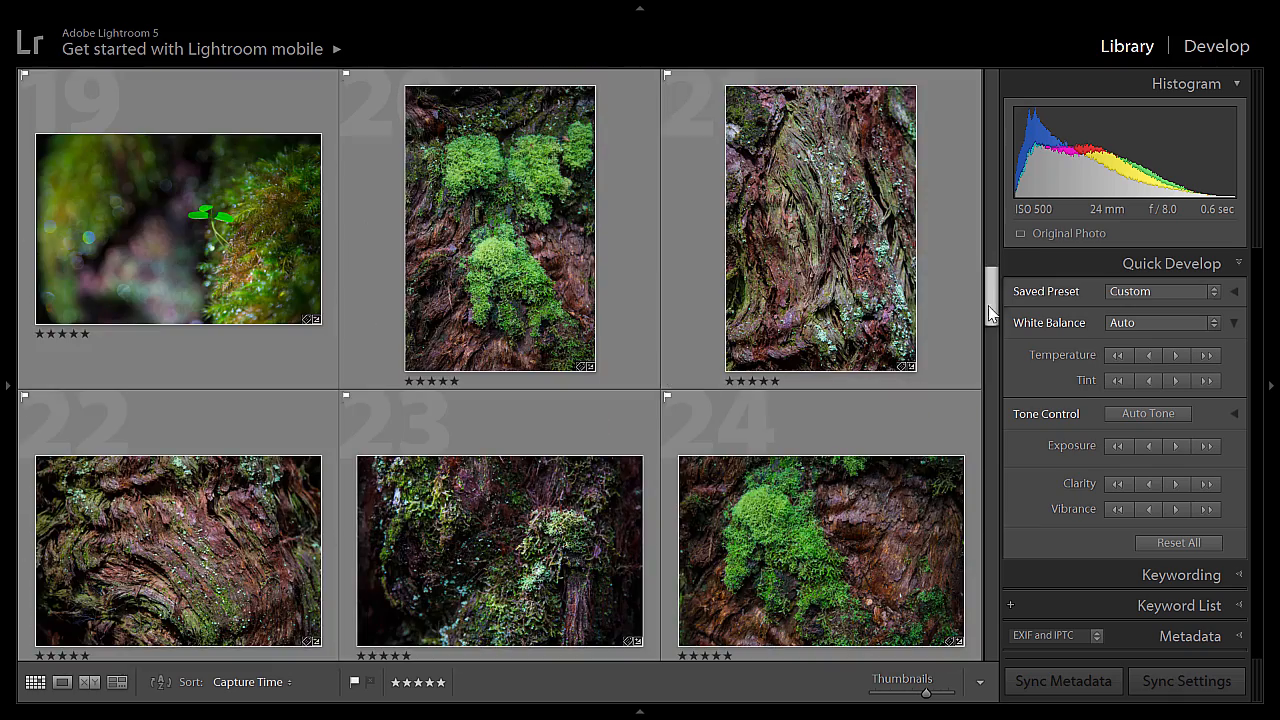
pyautogui.scroll(-3)
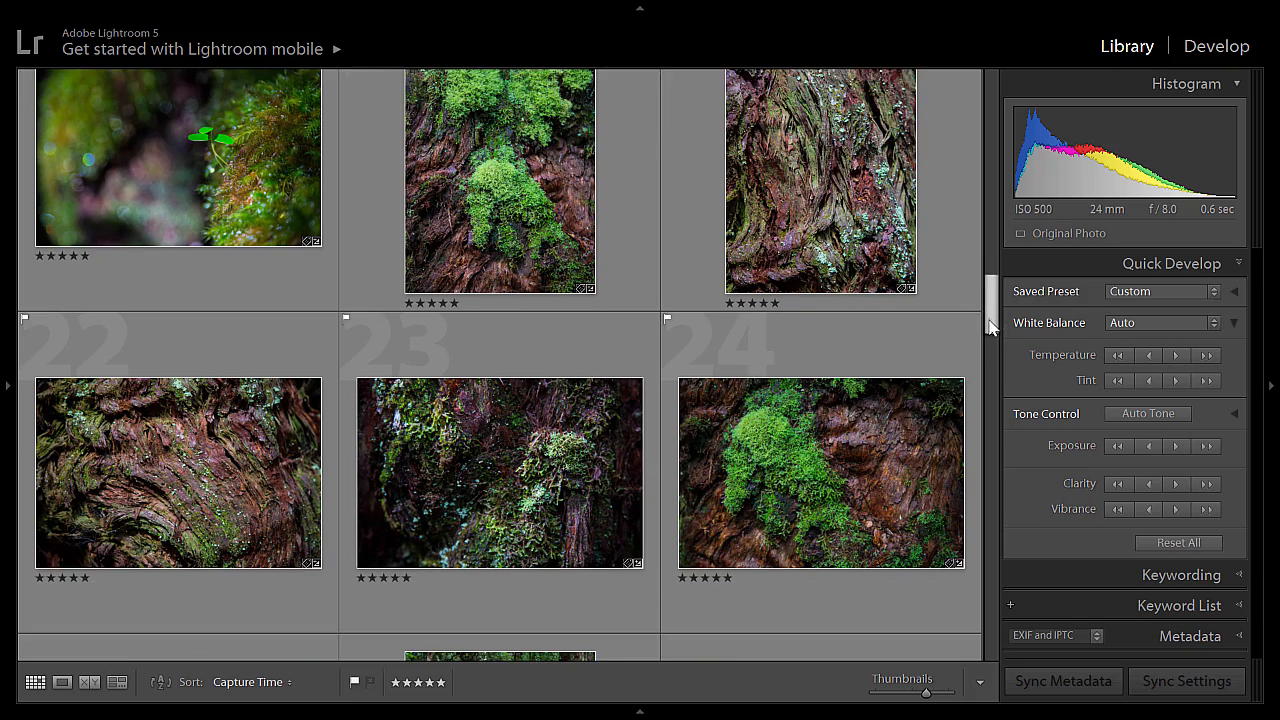
pyautogui.scroll(-3)
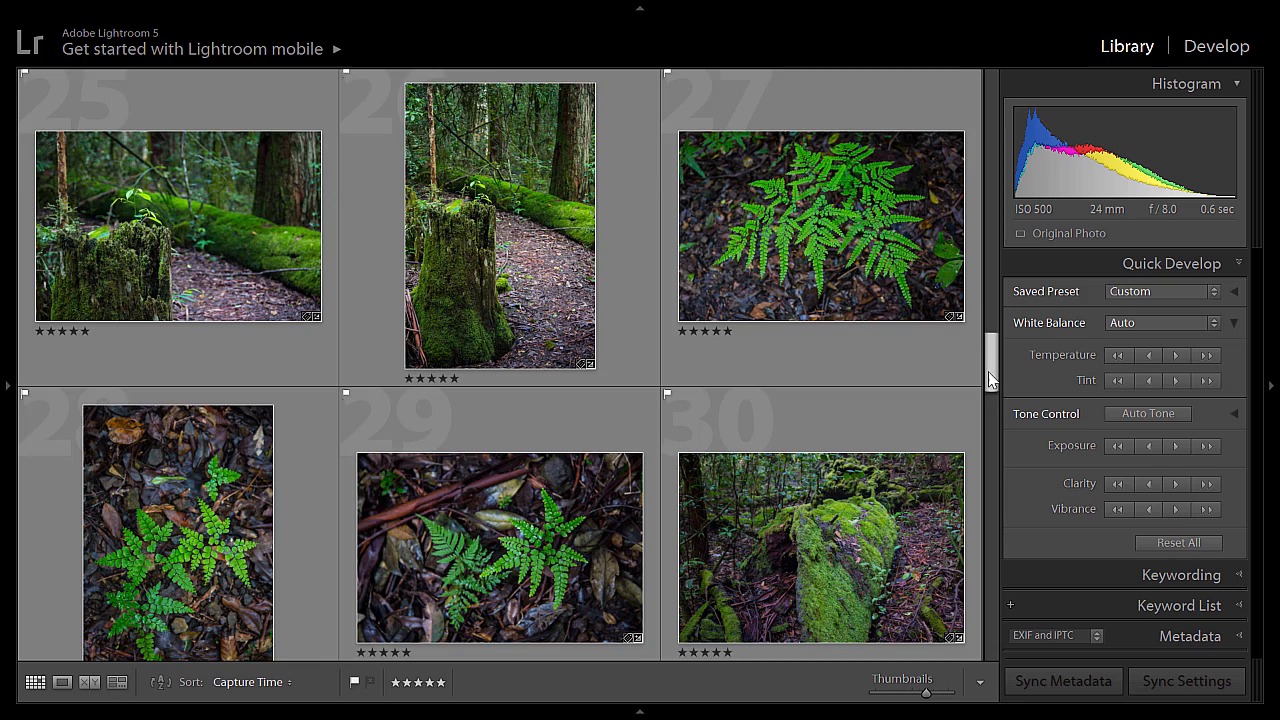
pyautogui.scroll(-3)
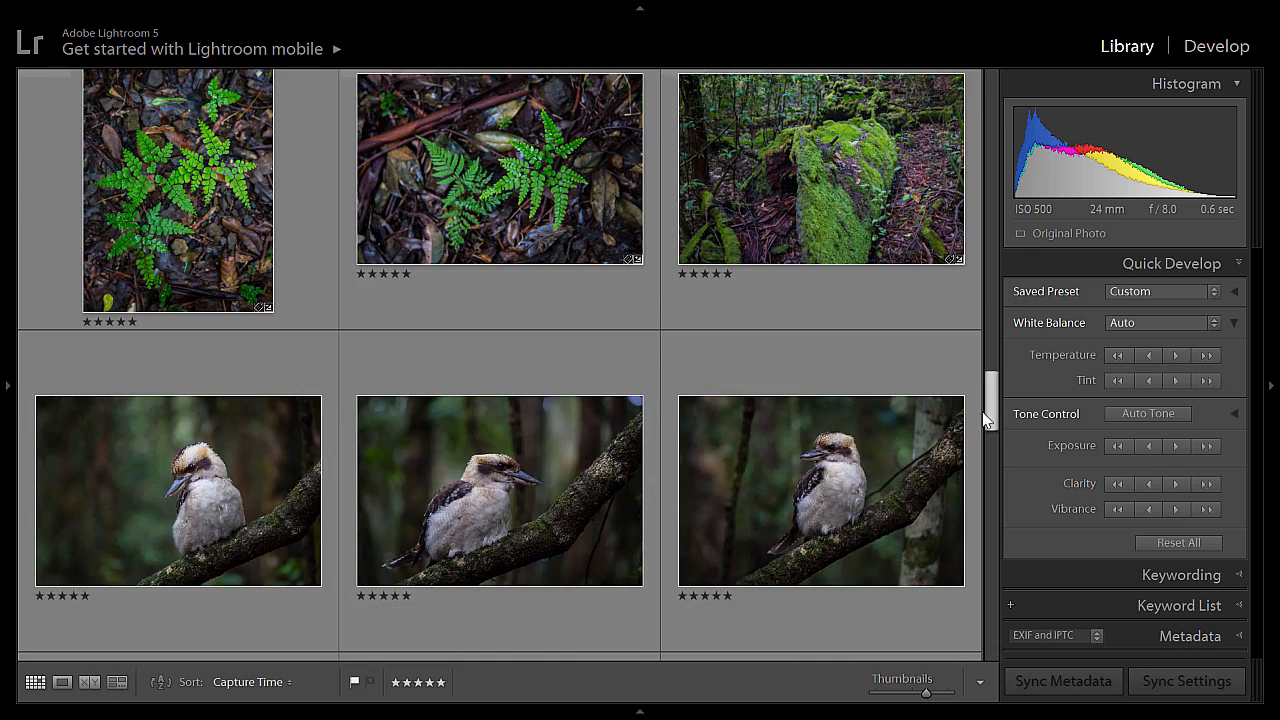
pyautogui.scroll(-3)
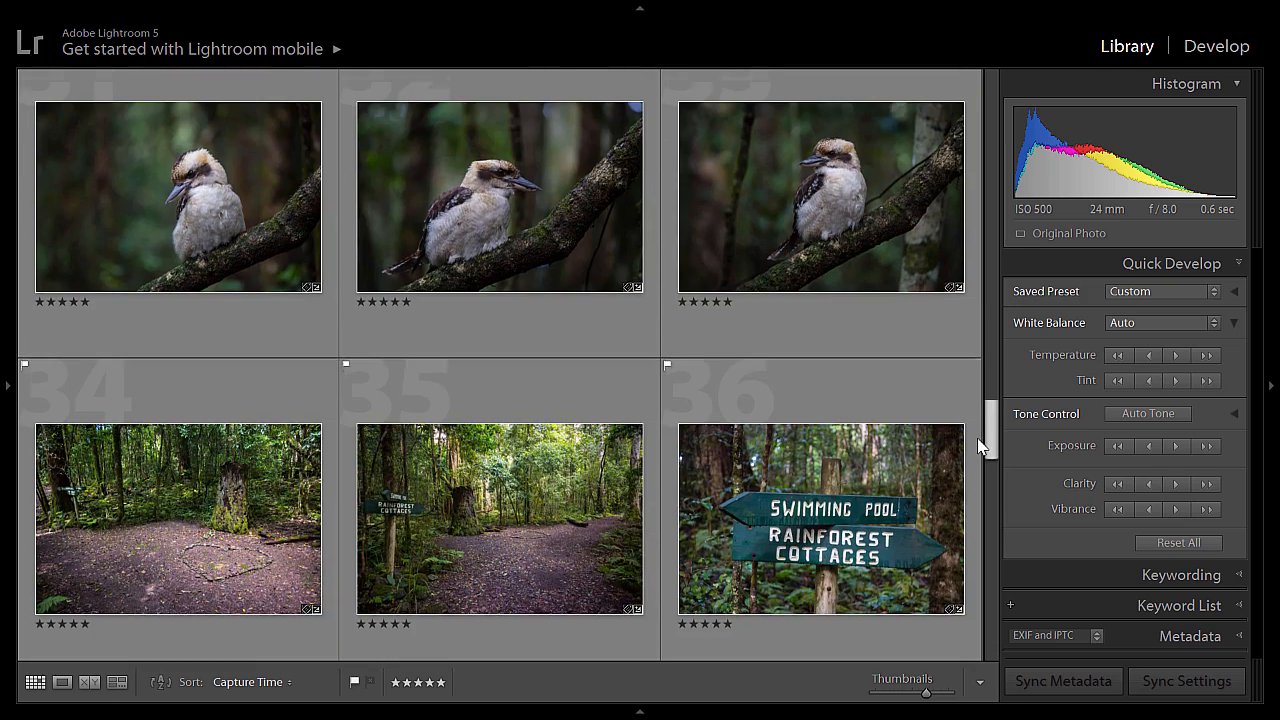
pyautogui.scroll(3)
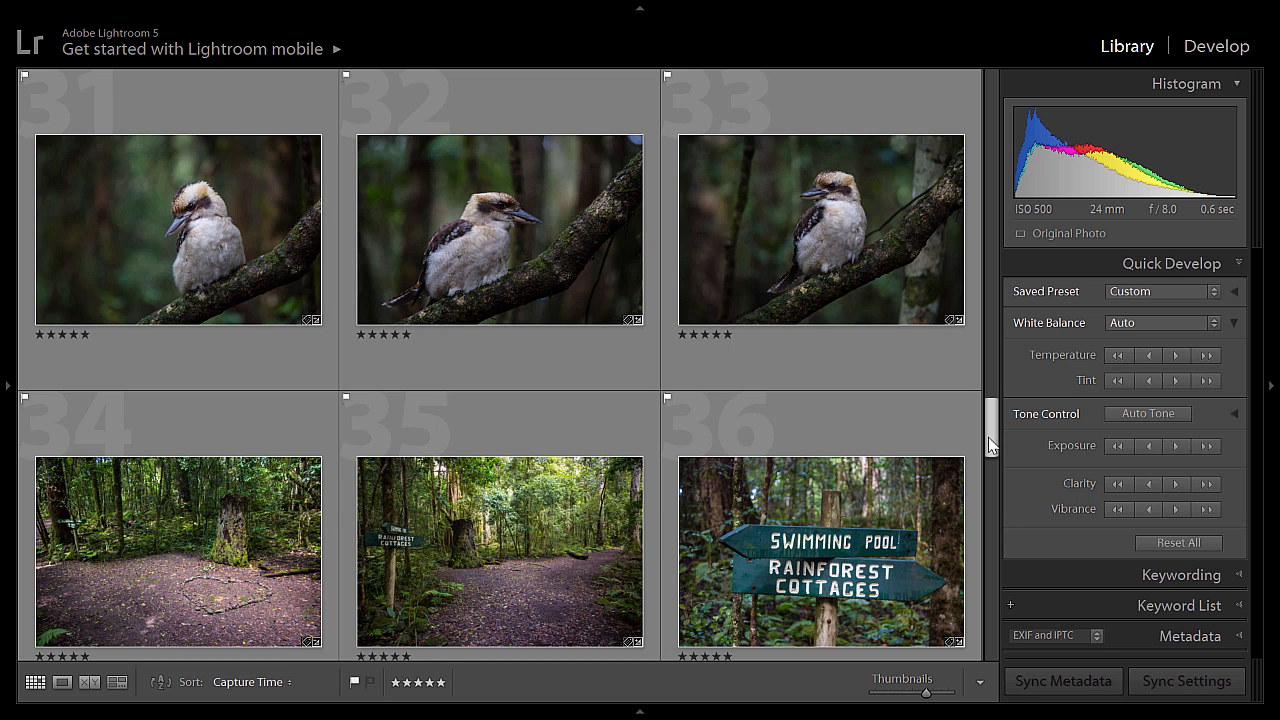
pyautogui.scroll(-3)
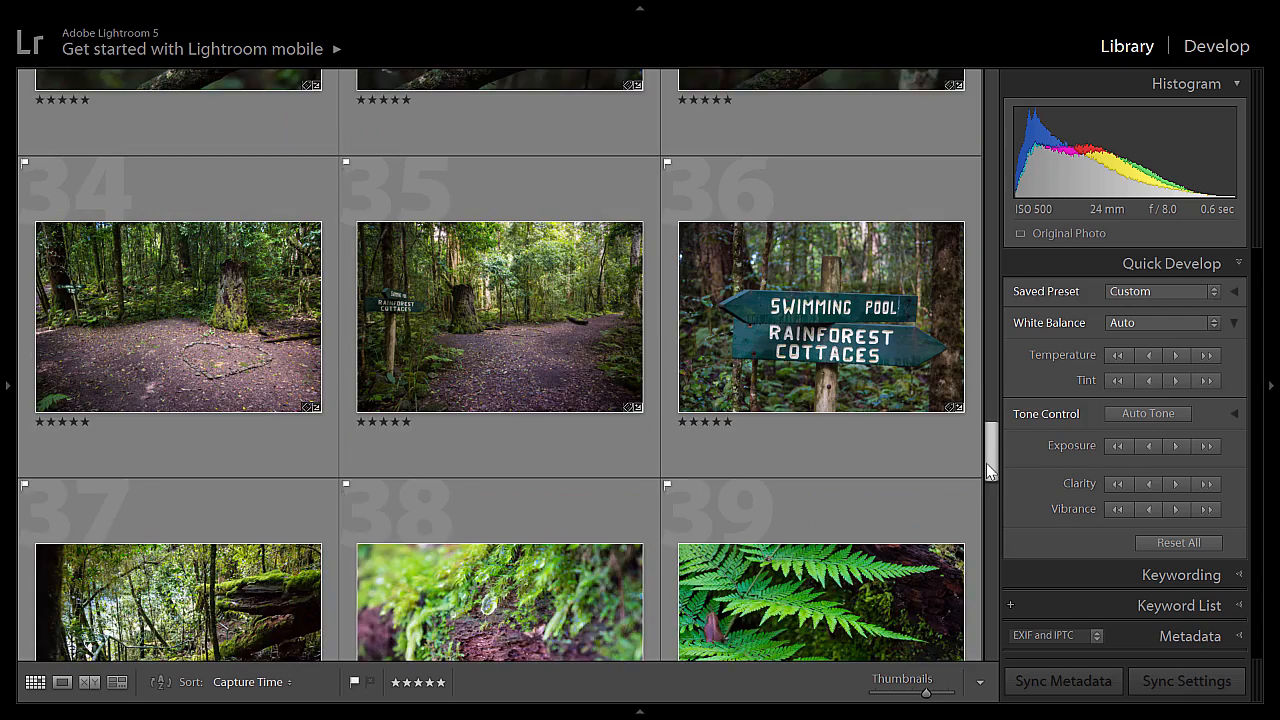
pyautogui.scroll(-3)
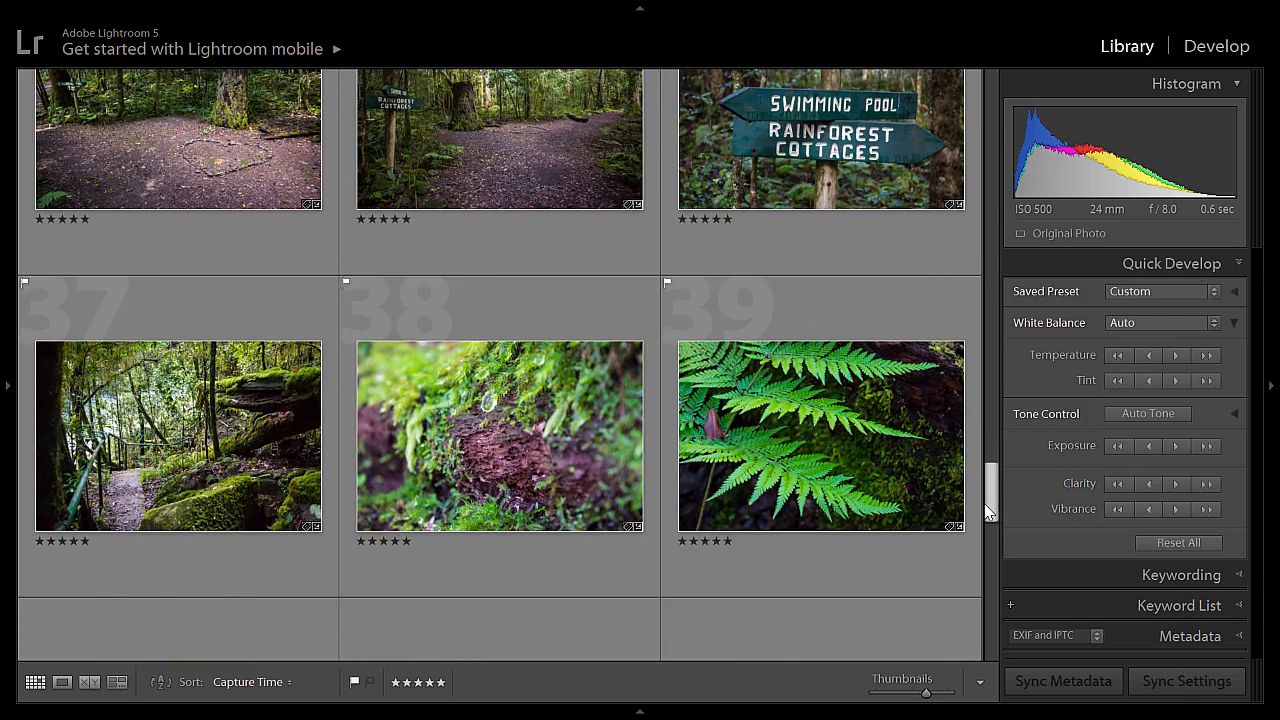
pyautogui.scroll(-3)
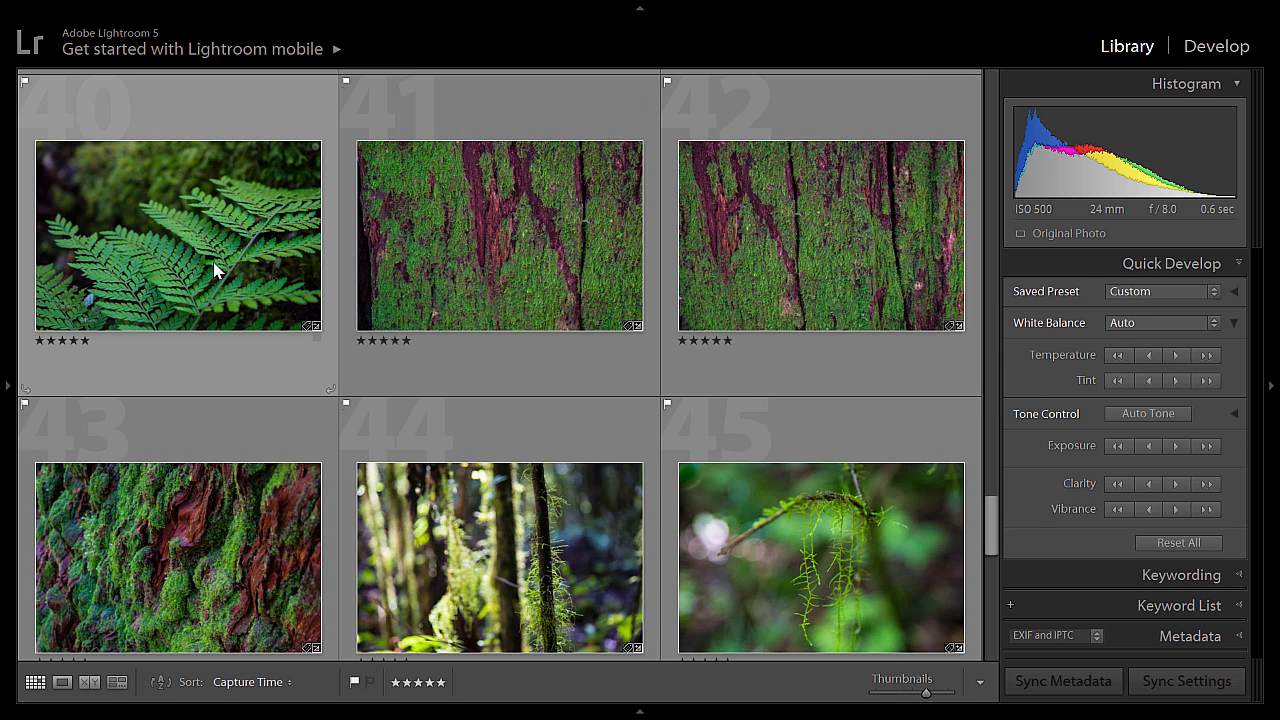
pyautogui.moveTo(210, 270)
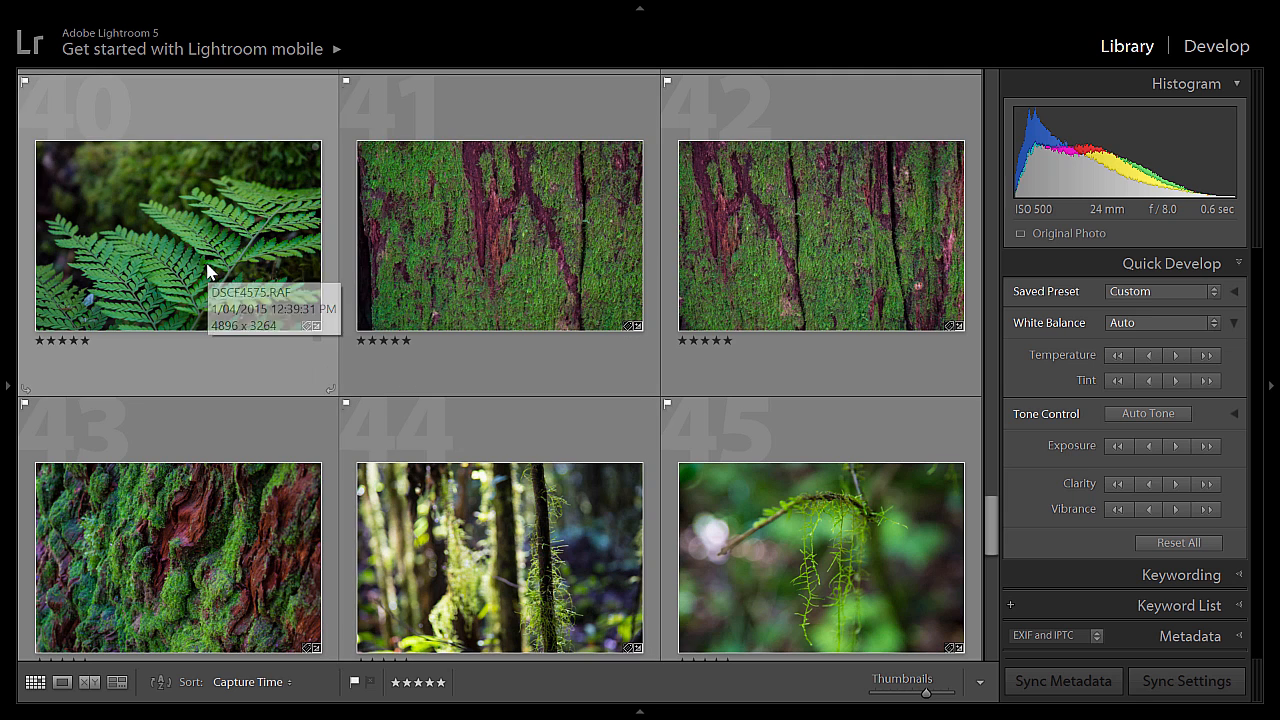
# Enlarge the fern close-up on its own, then return to the grid and move toward the vertical waterfall photo.
pyautogui.doubleClick(178, 236)
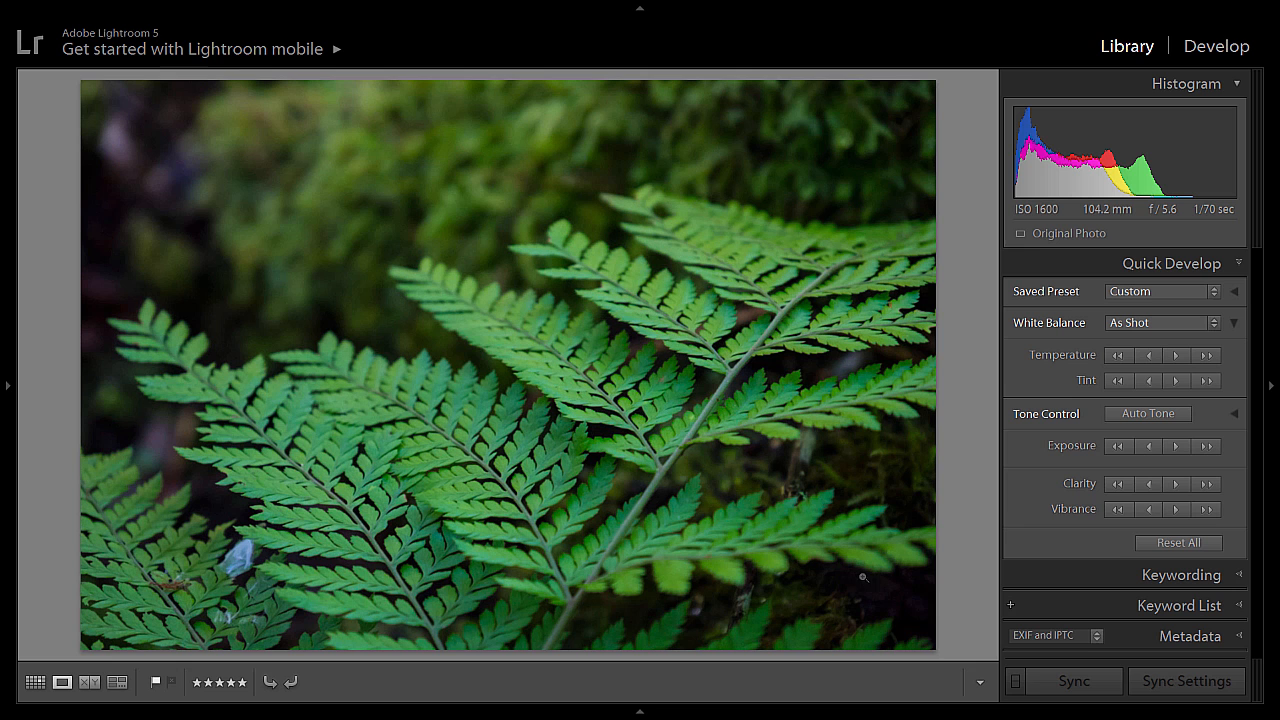
pyautogui.moveTo(100, 552)
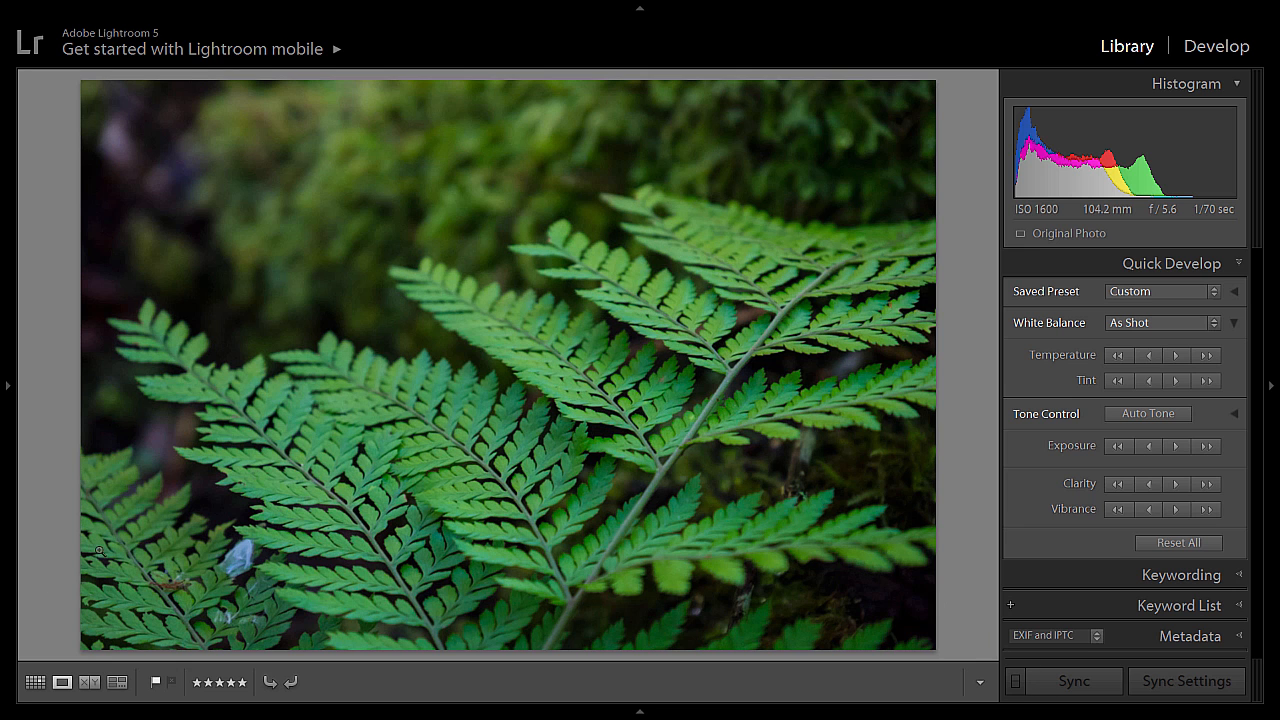
pyautogui.click(36, 682)
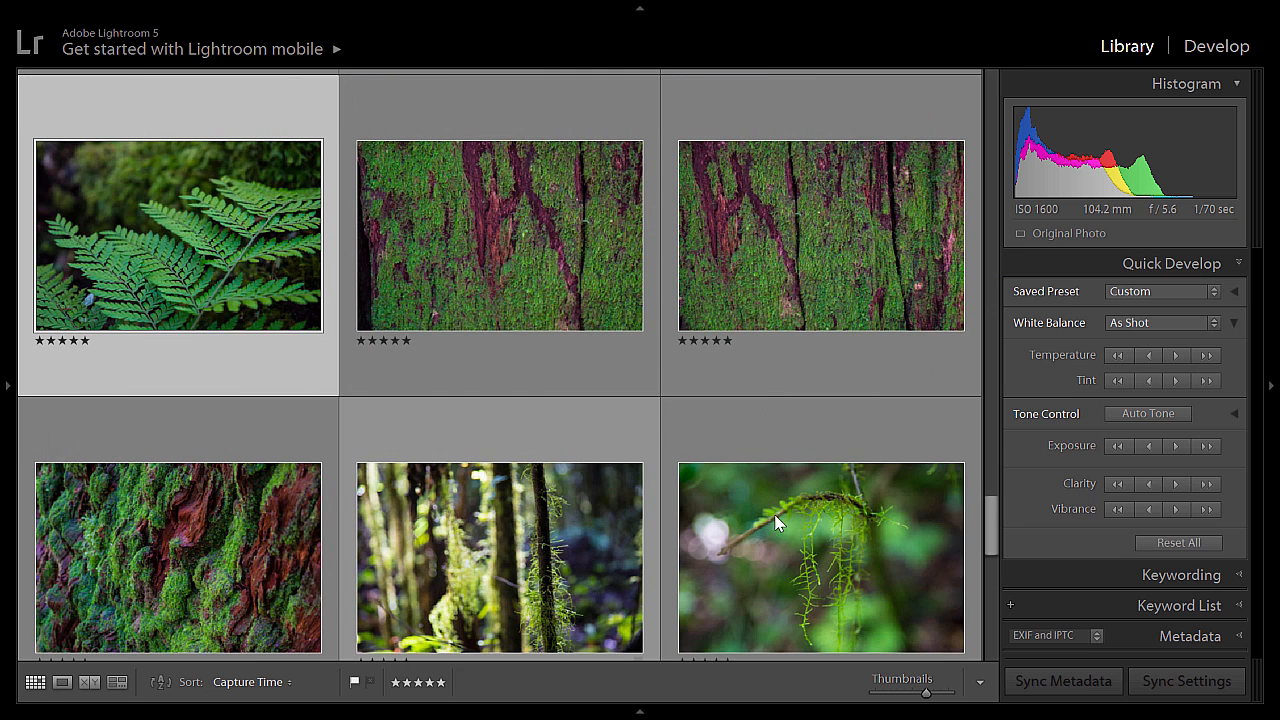
pyautogui.scroll(-3)
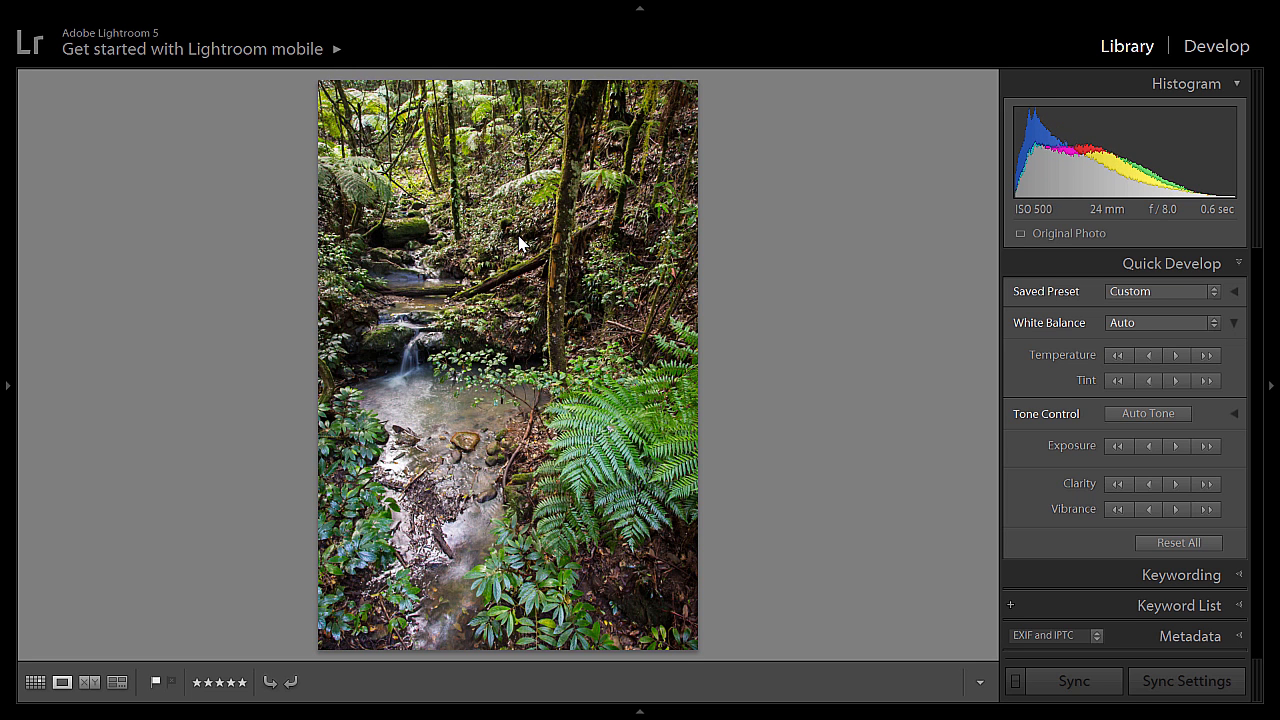
pyautogui.moveTo(120, 312)
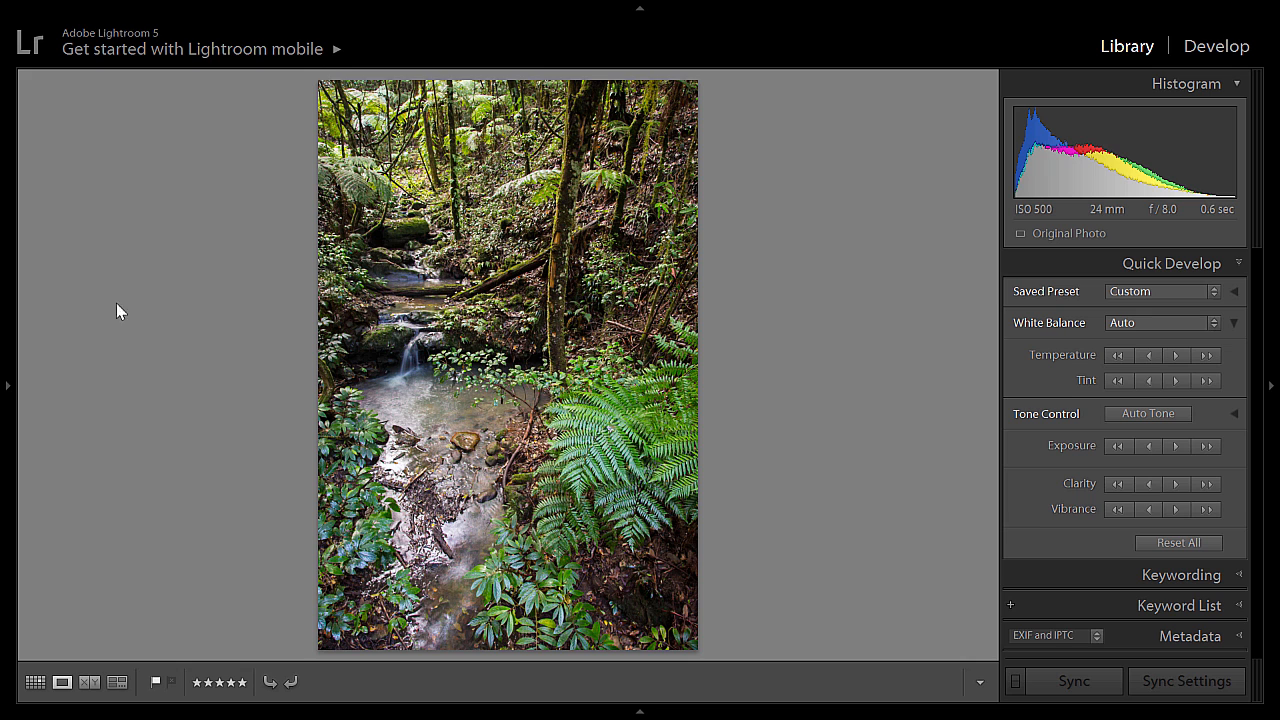
# Show the Navigator and Folders panel beside the stream photo, then hide it so the photo fills the view.
pyautogui.click(8, 384)
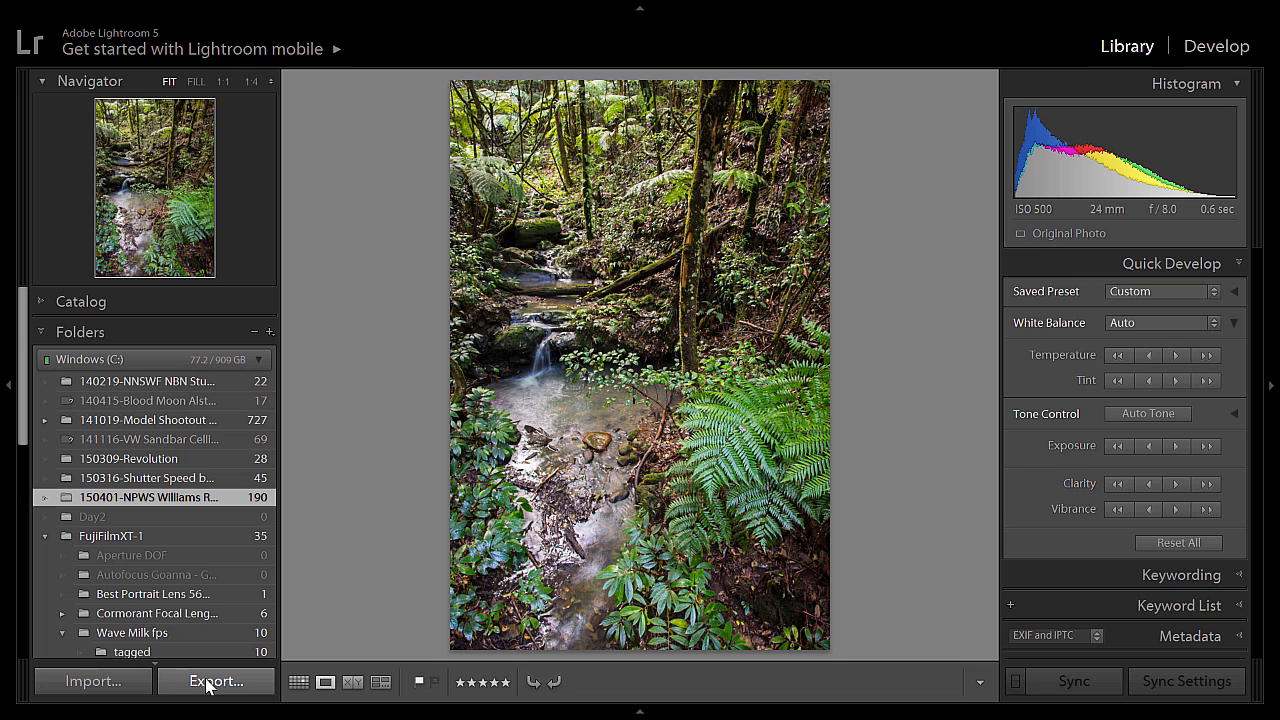
pyautogui.moveTo(416, 552)
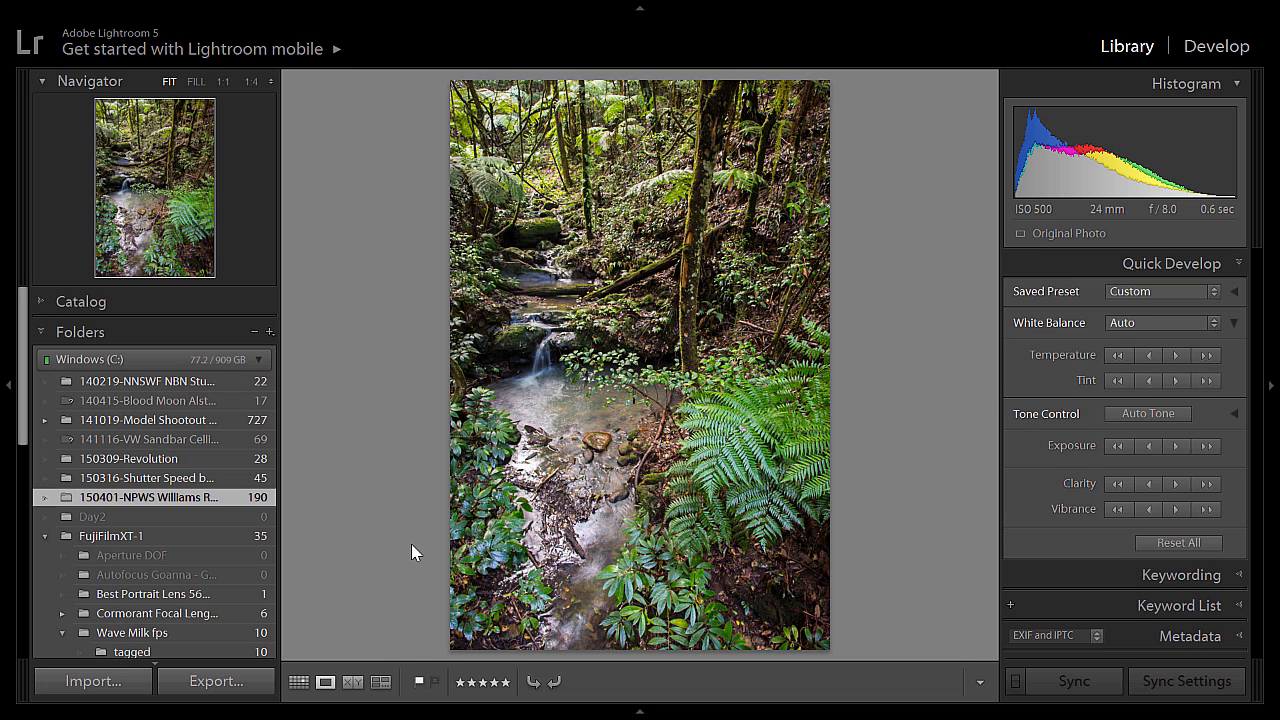
pyautogui.click(8, 390)
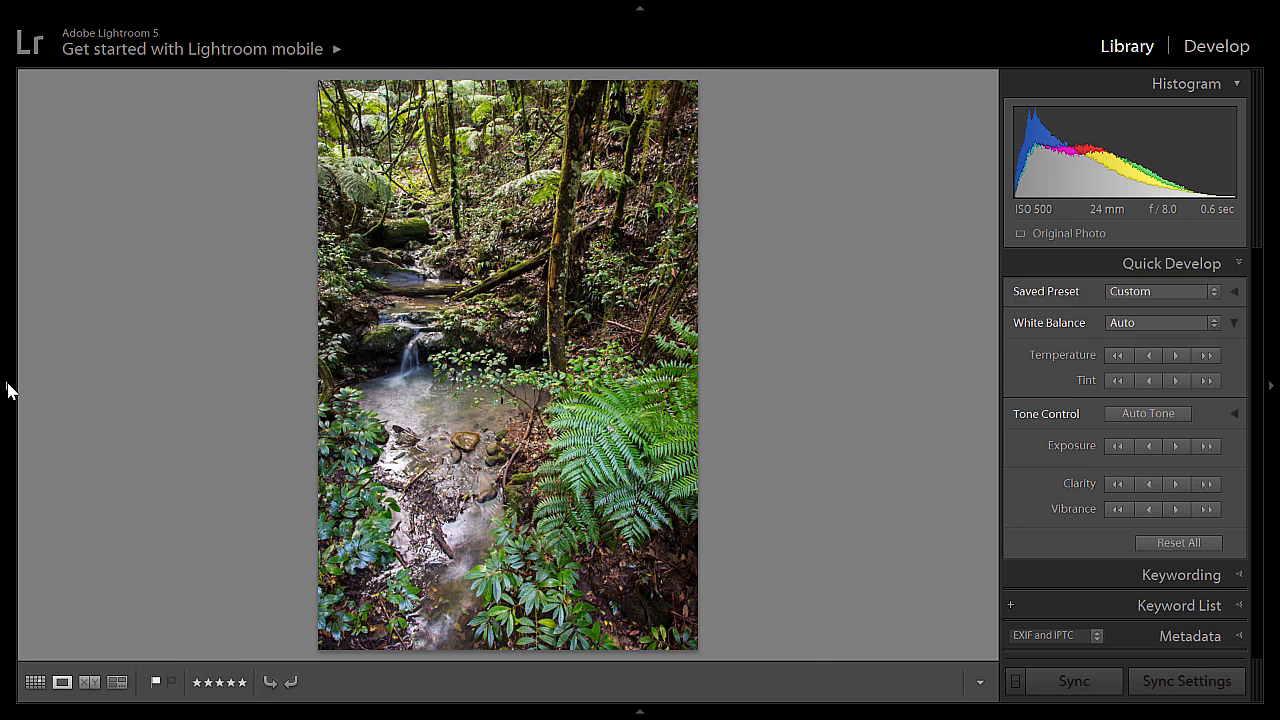
pyautogui.moveTo(36, 682)
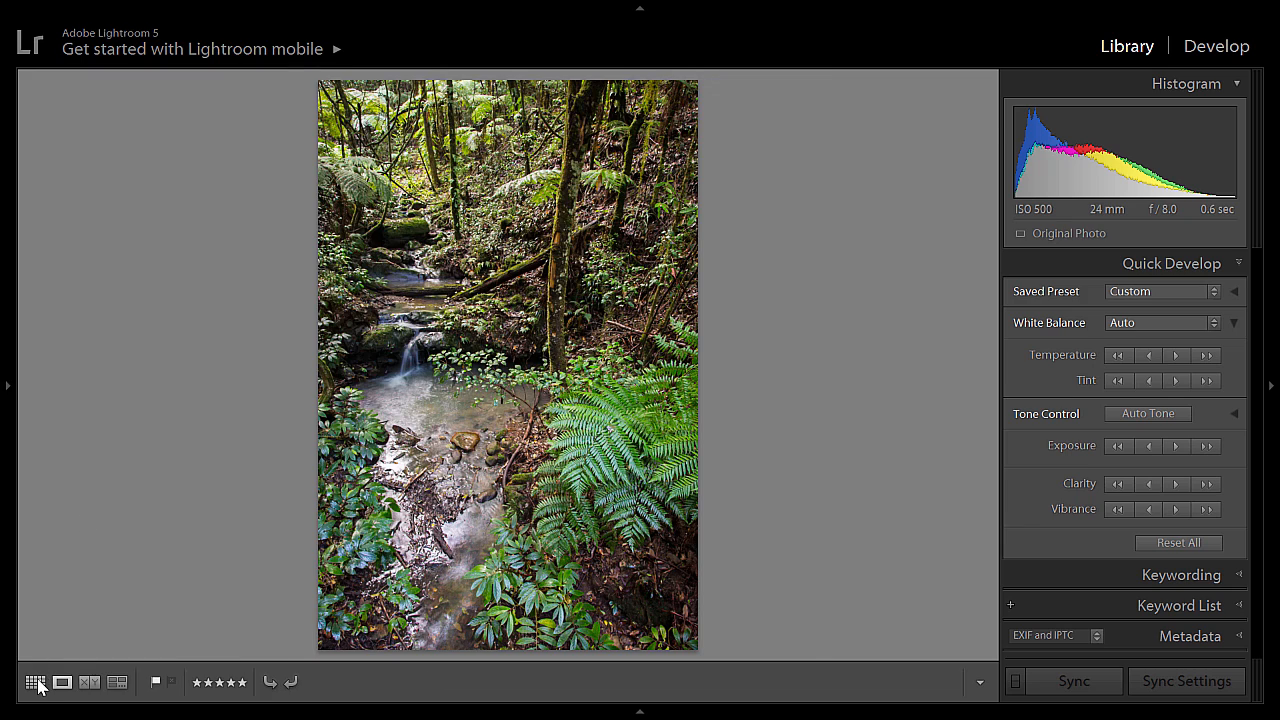
# Return to the thumbnail grid and select the portrait waterfall photo 9 and cascade photo 11.
pyautogui.click(36, 682)
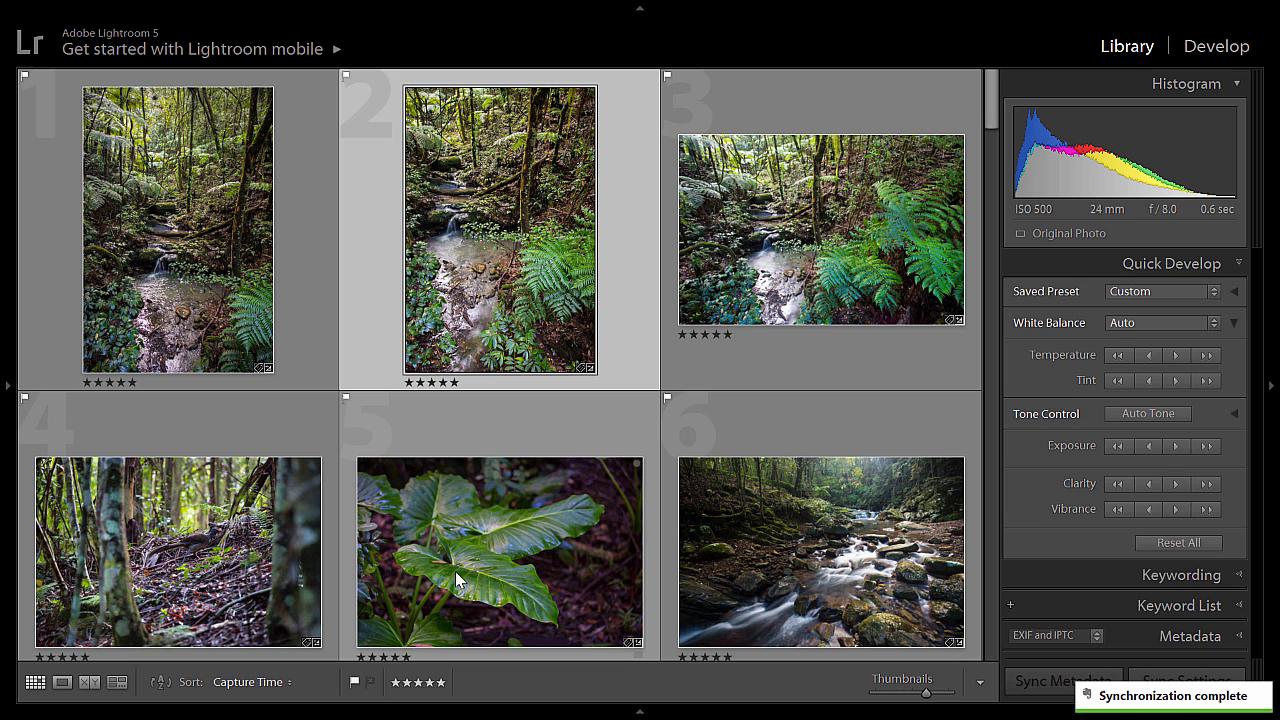
pyautogui.moveTo(456, 580)
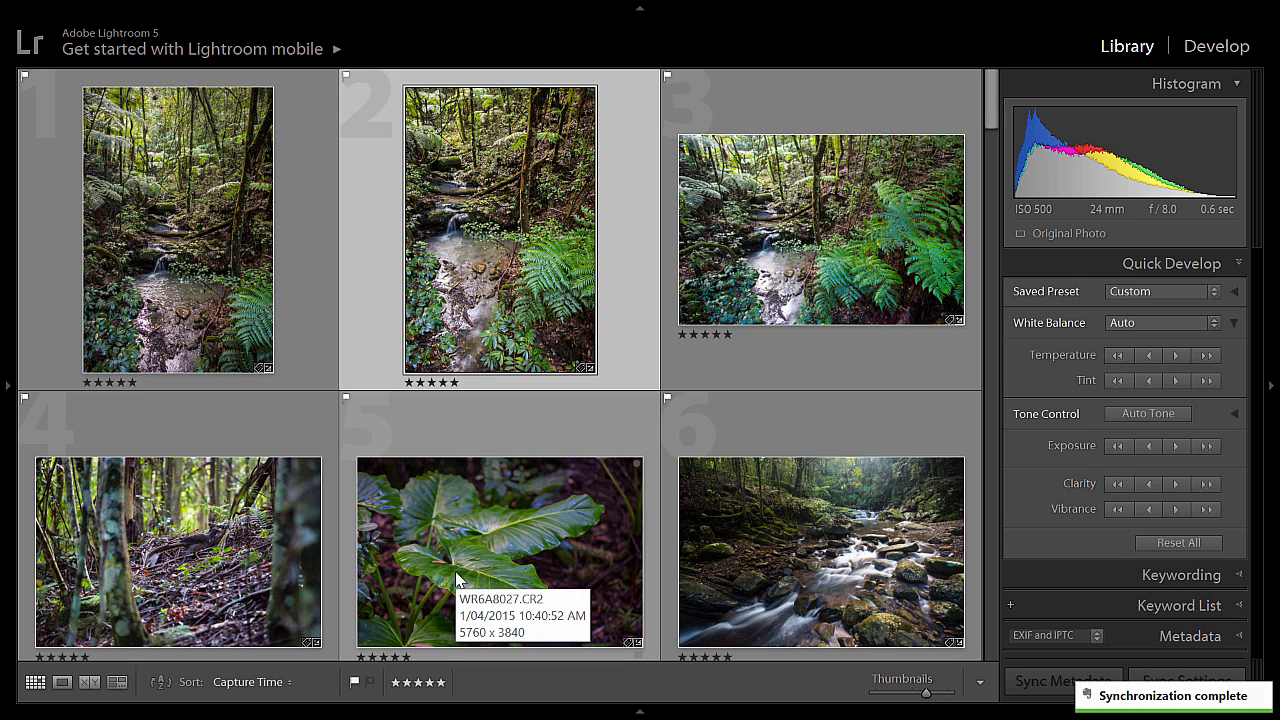
pyautogui.moveTo(730, 500)
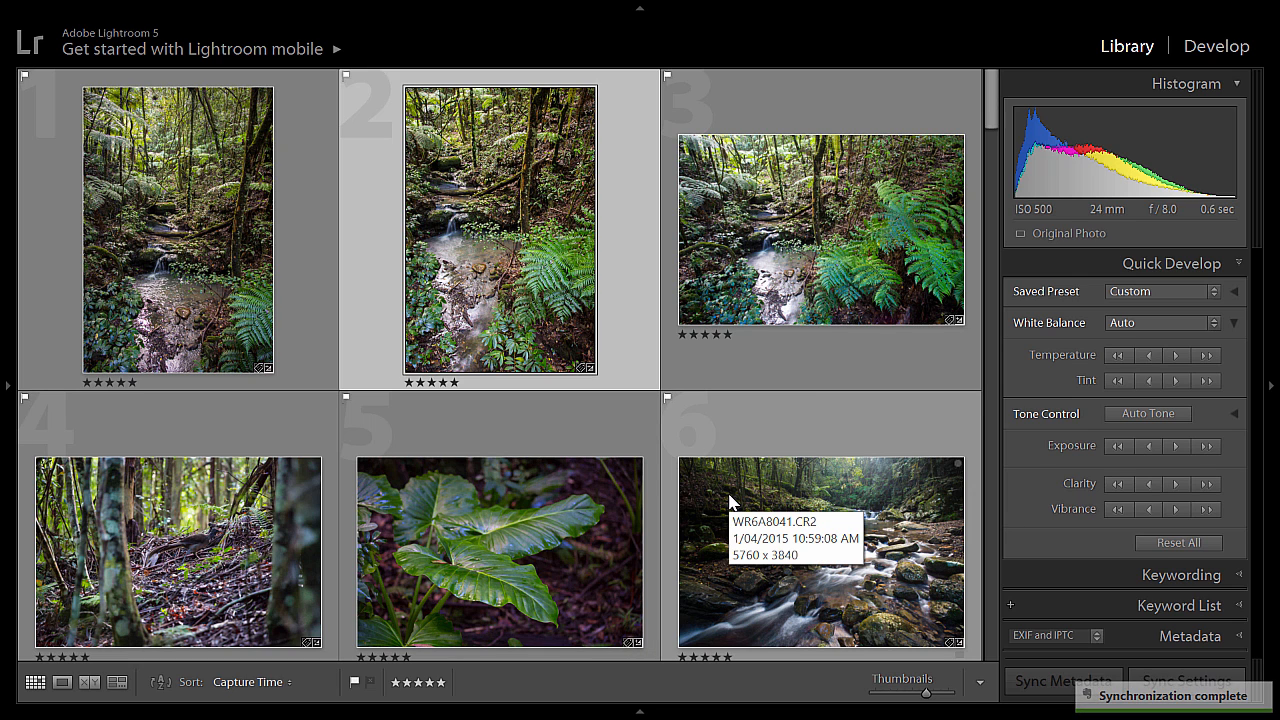
pyautogui.moveTo(856, 200)
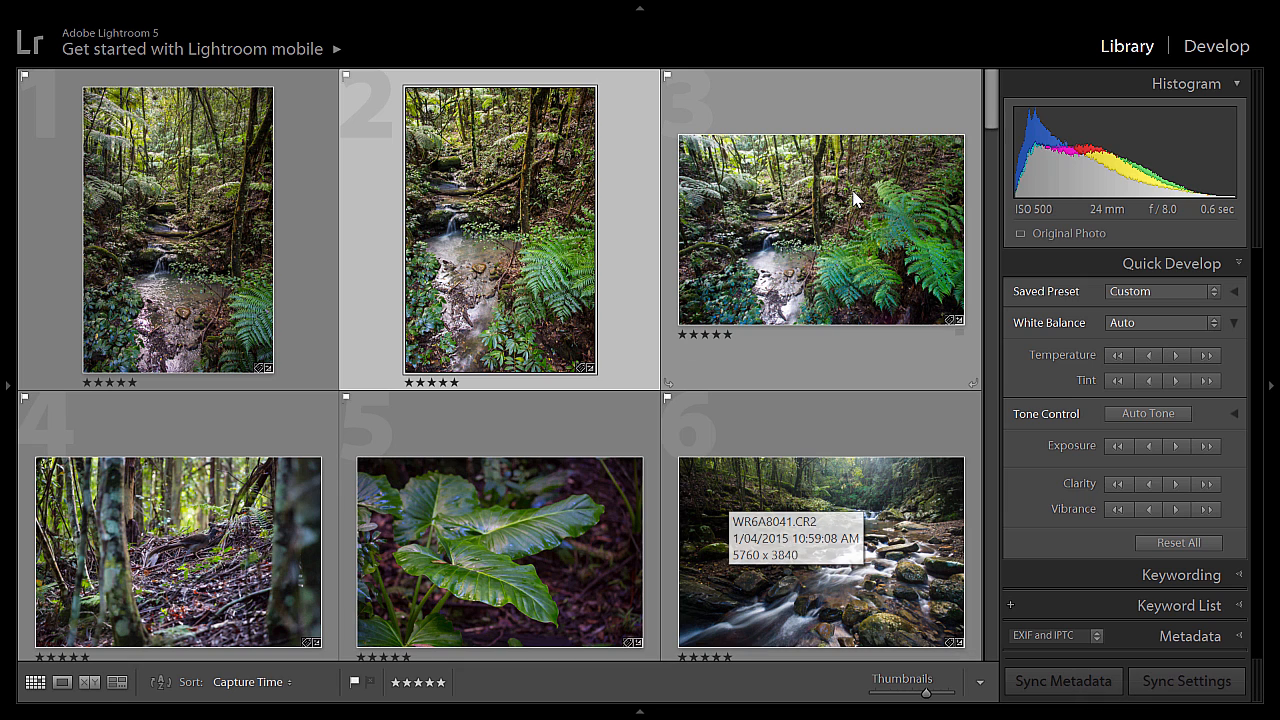
pyautogui.moveTo(810, 244)
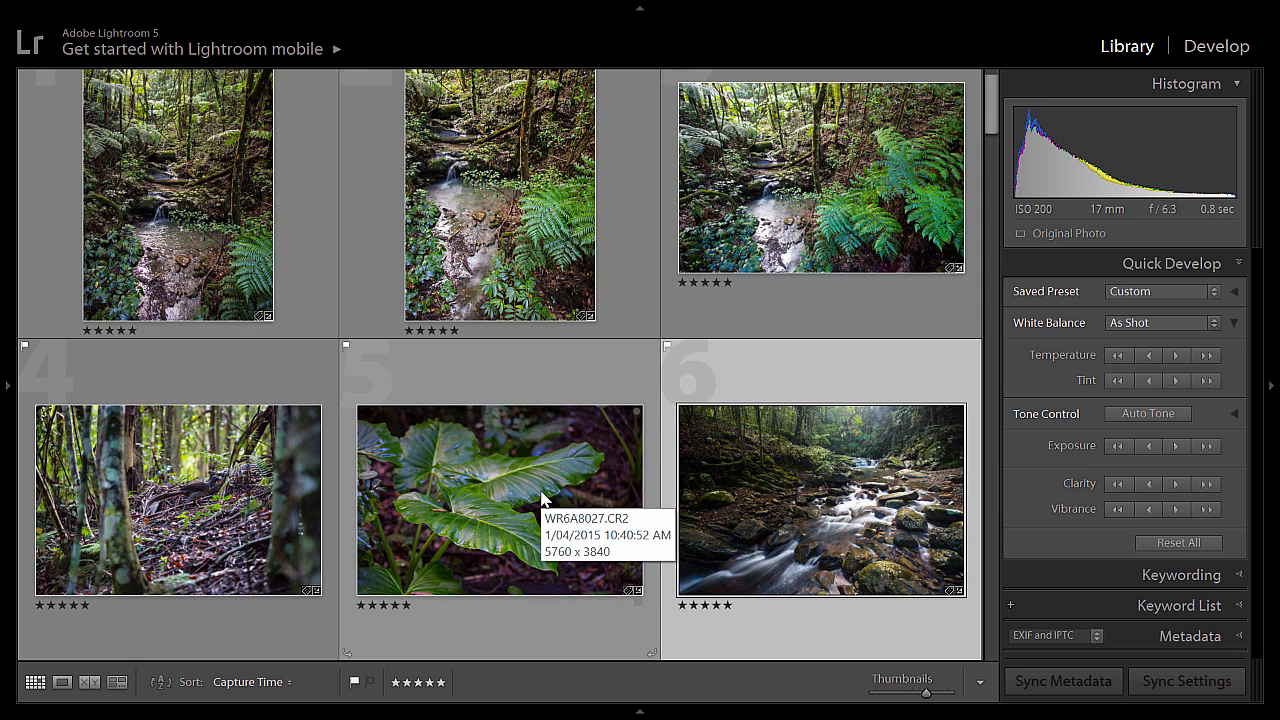
pyautogui.scroll(-3)
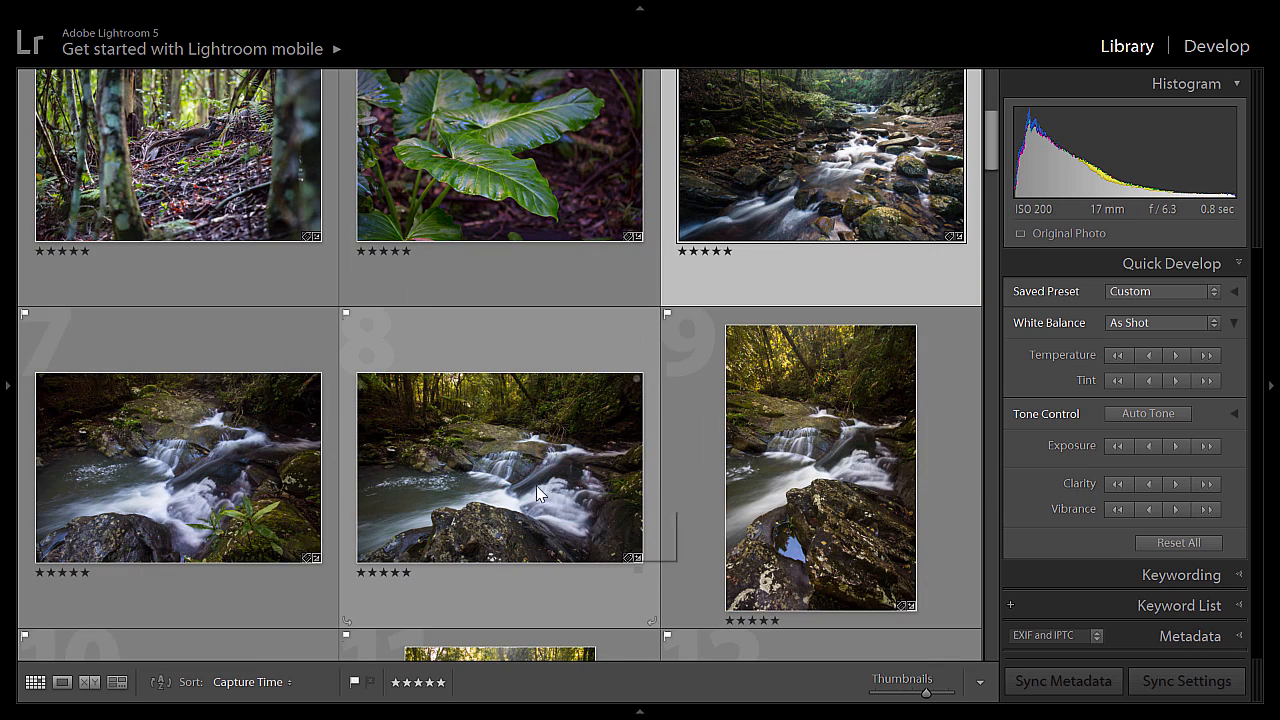
pyautogui.click(820, 468)
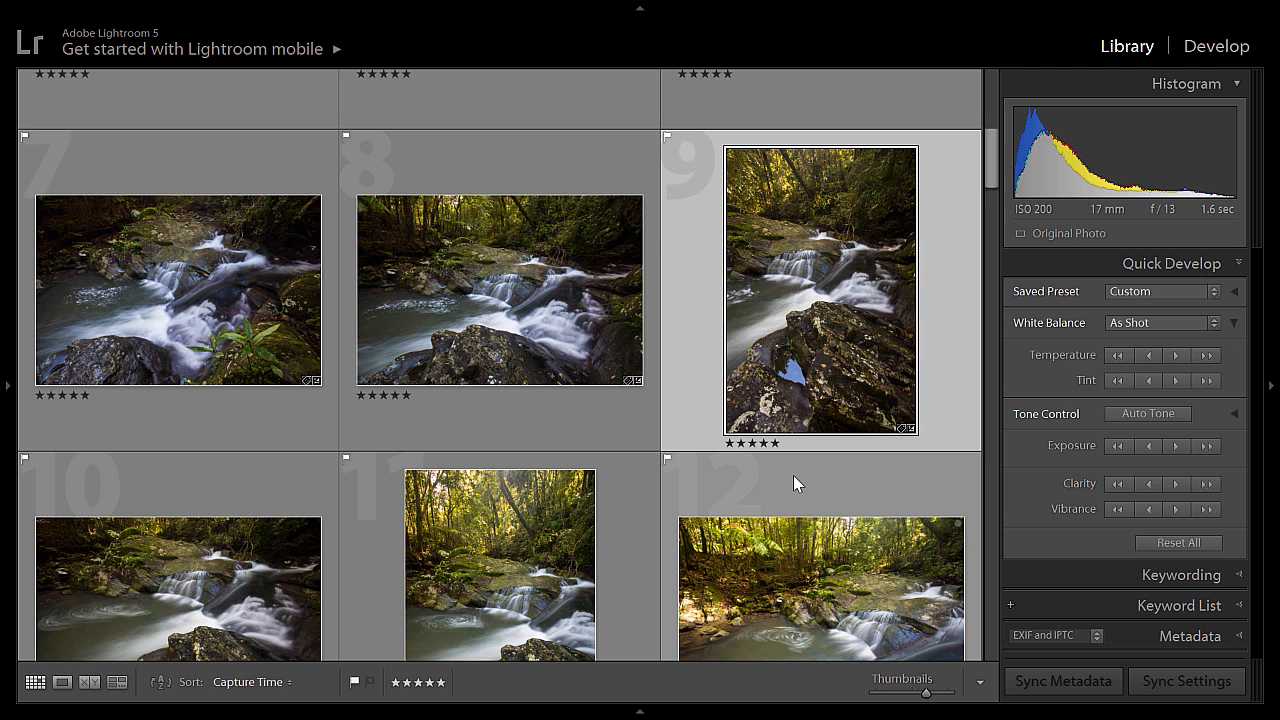
pyautogui.scroll(-3)
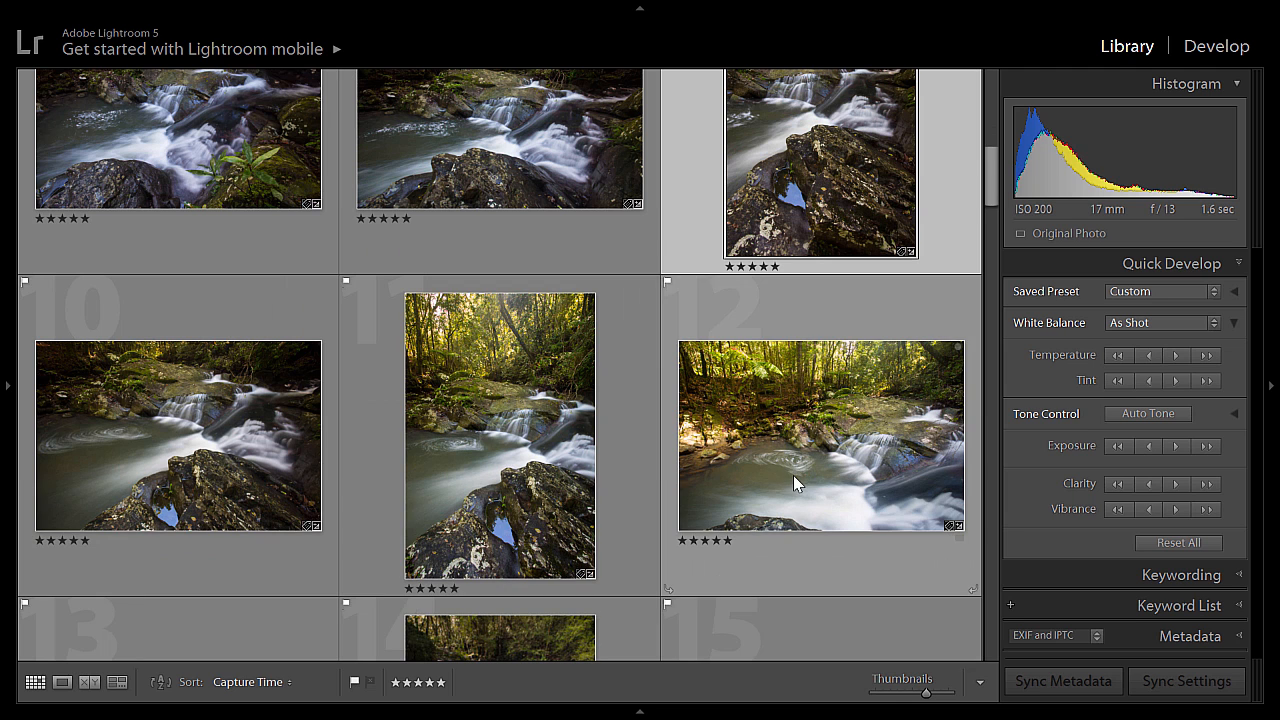
pyautogui.click(500, 436)
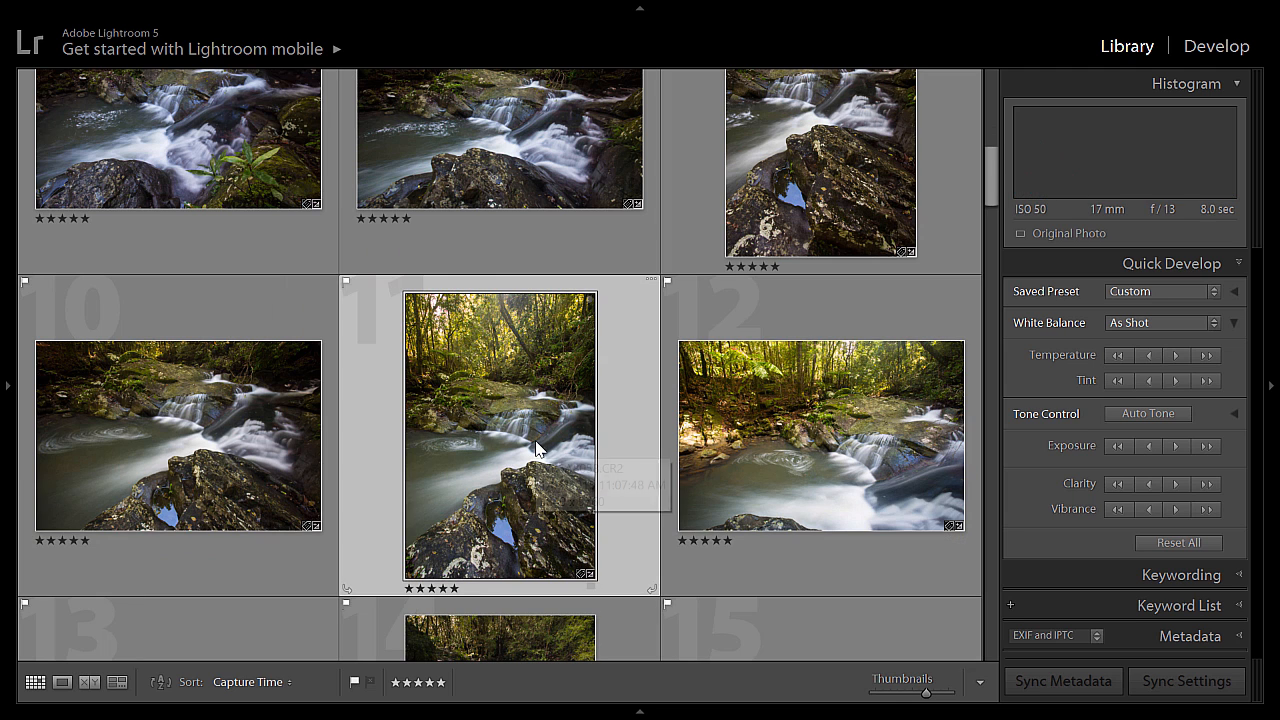
pyautogui.moveTo(784, 488)
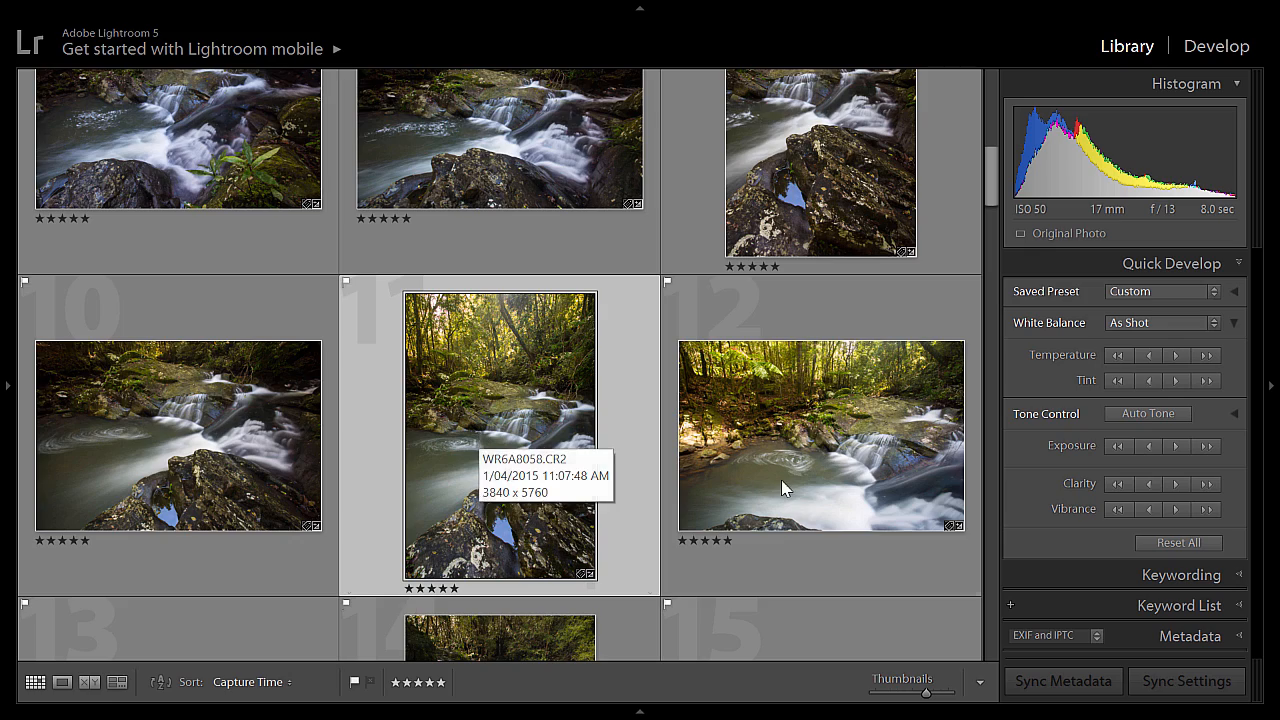
pyautogui.scroll(-3)
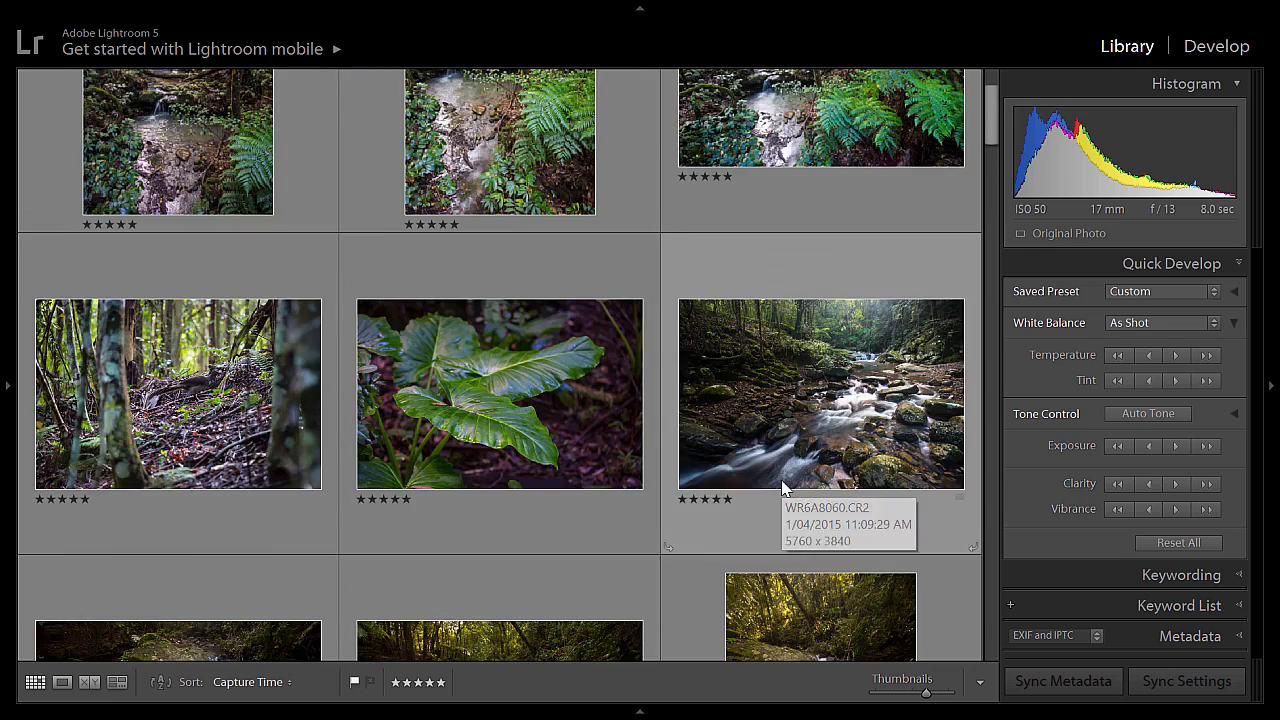
pyautogui.scroll(3)
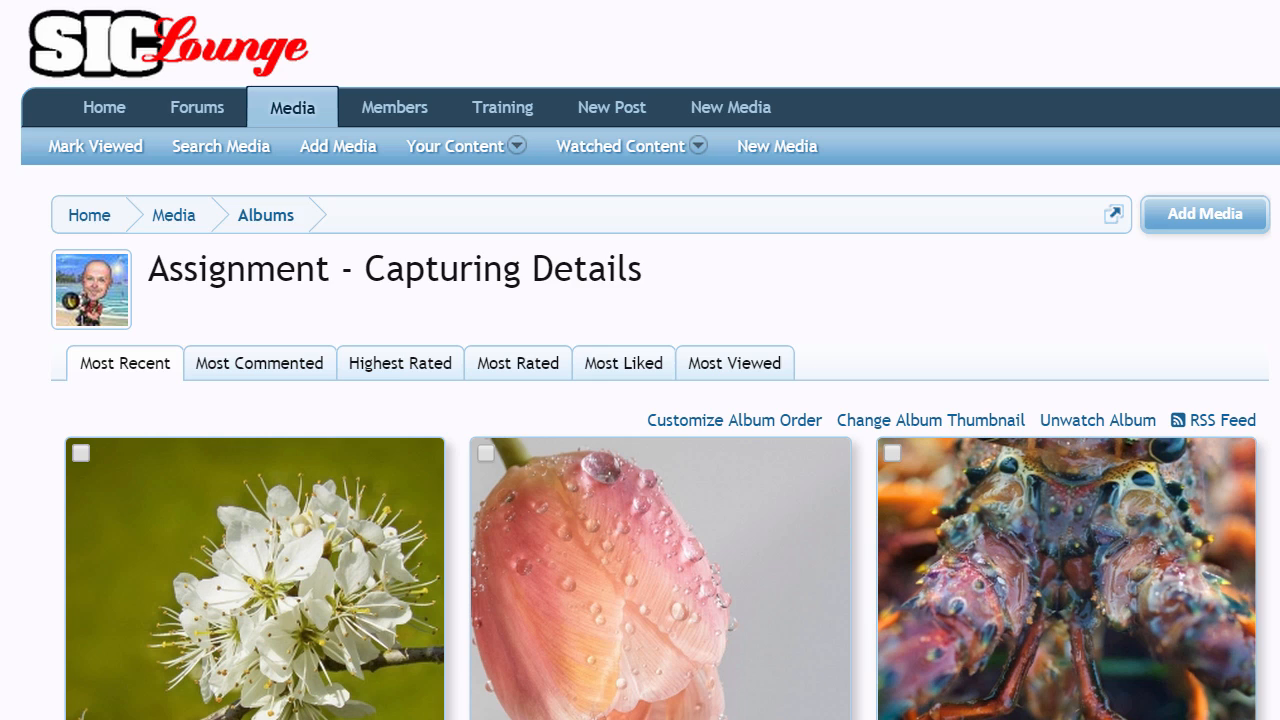
# Scroll down through the 'Assignment - Capturing Details' album's detail photos.
pyautogui.scroll(-3)
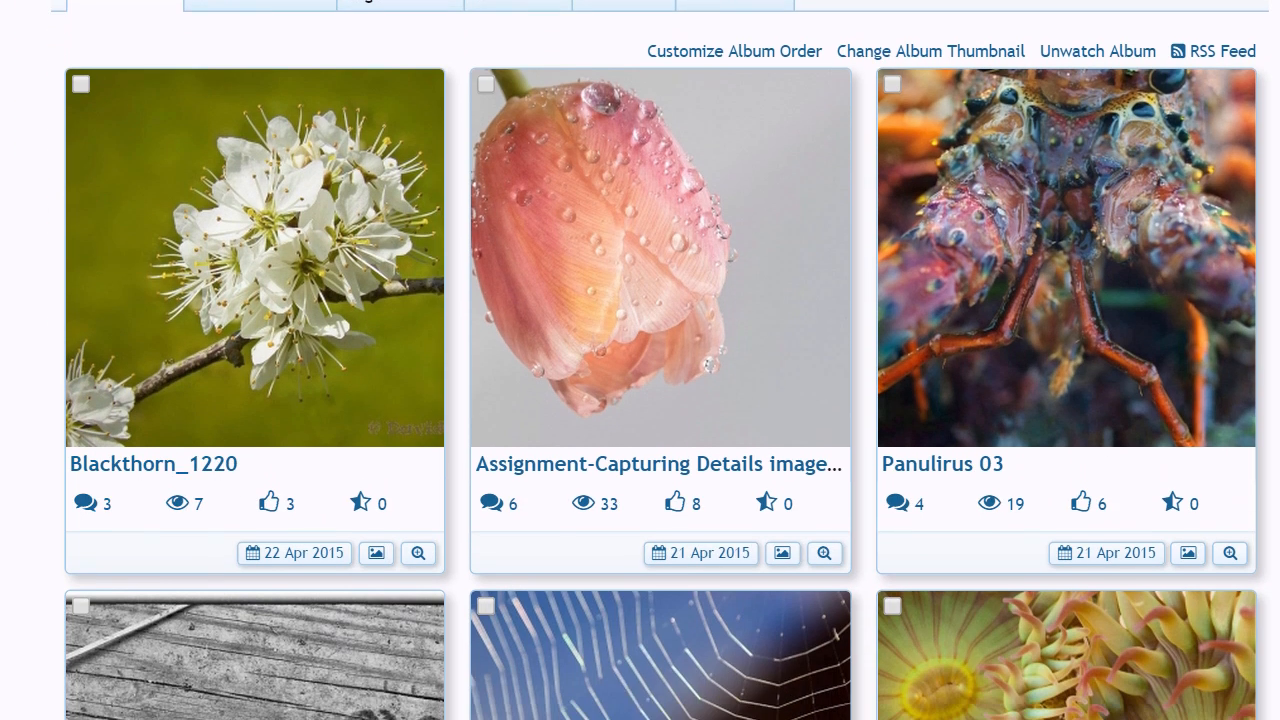
pyautogui.scroll(-3)
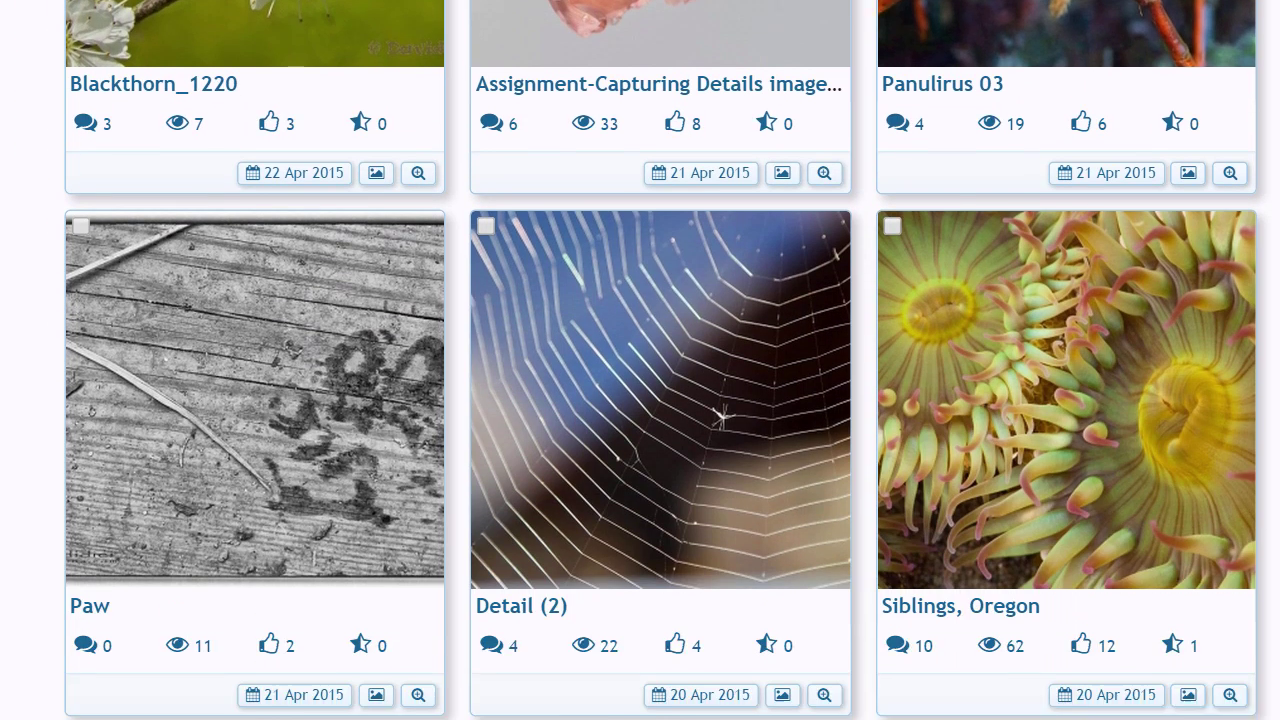
pyautogui.scroll(-3)
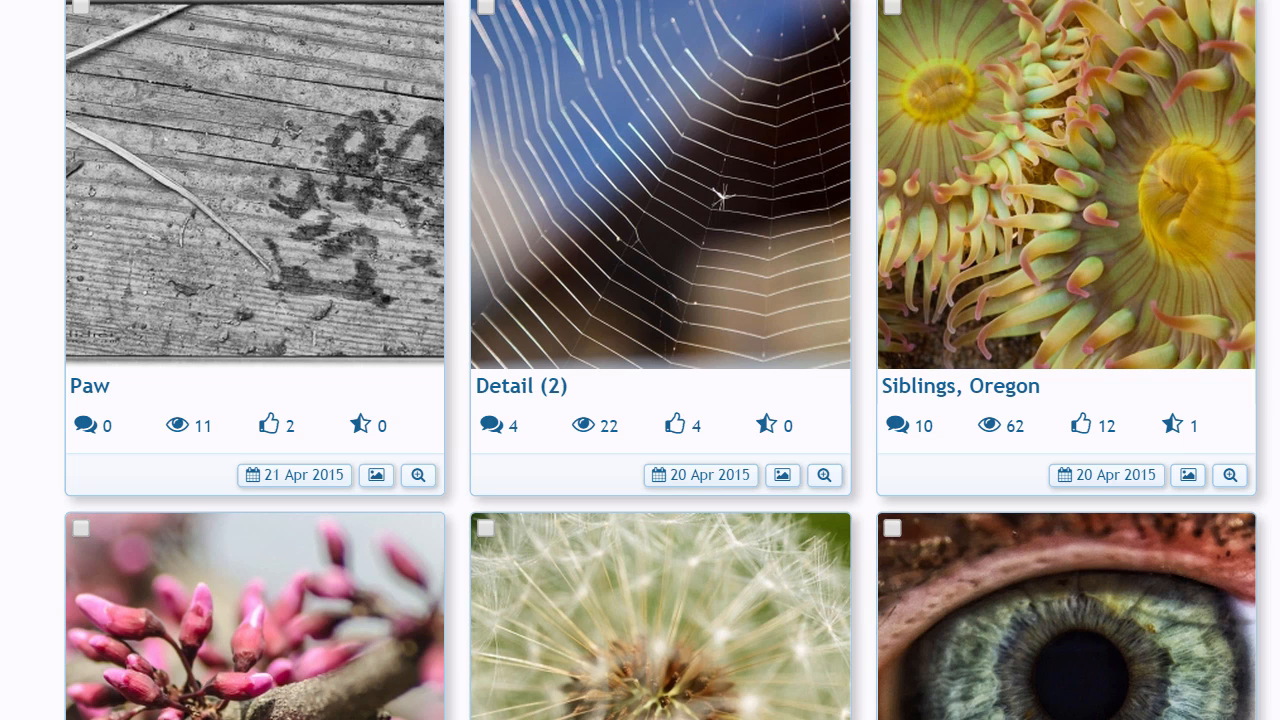
pyautogui.scroll(-3)
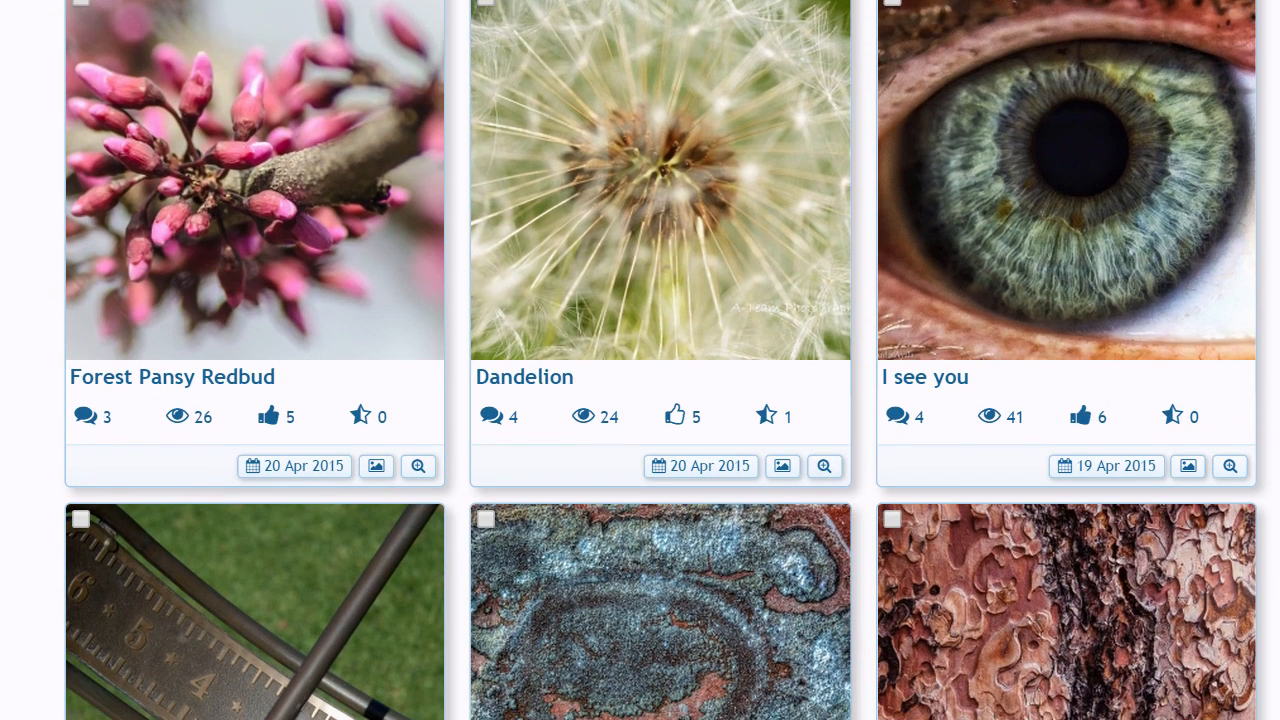
pyautogui.scroll(-3)
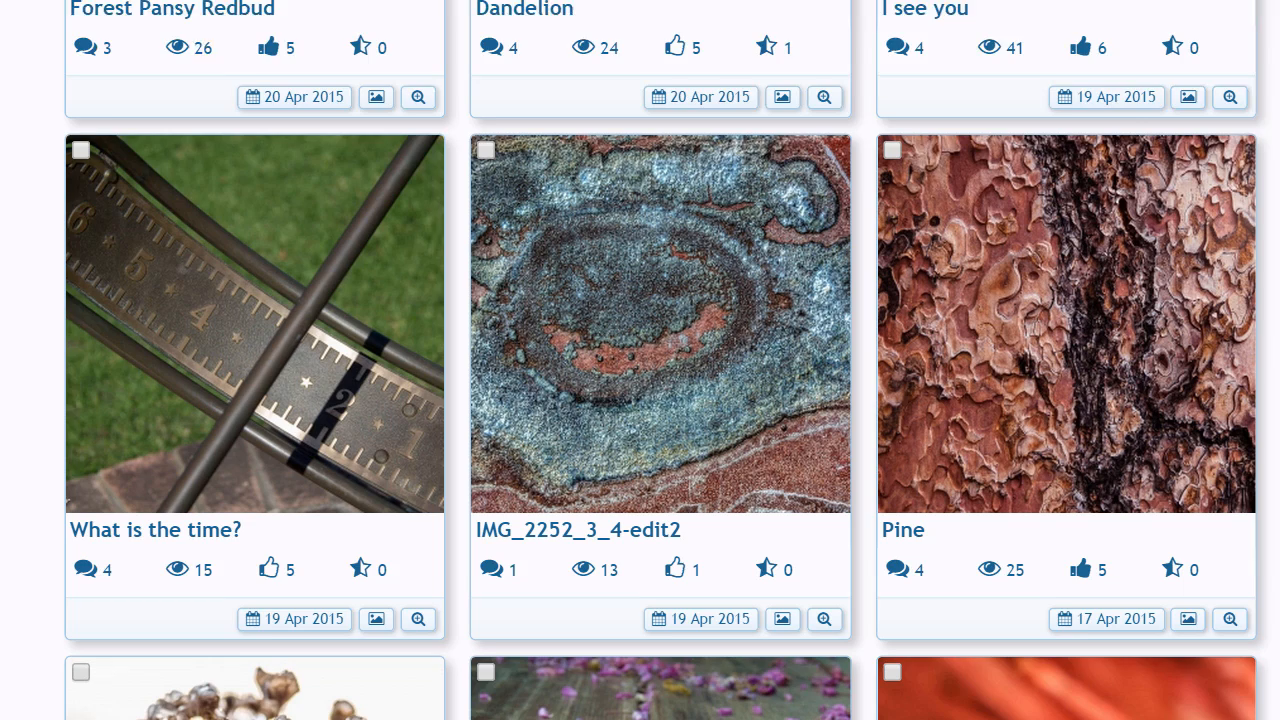
pyautogui.scroll(-3)
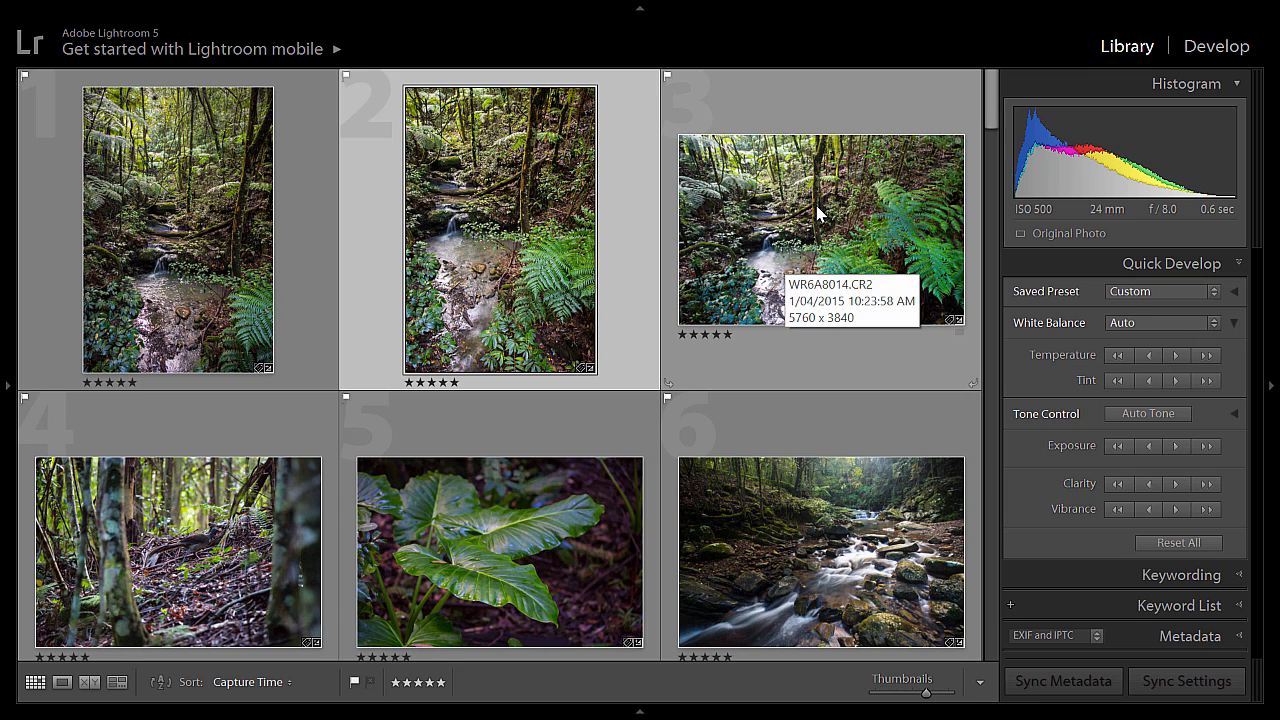
pyautogui.moveTo(840, 290)
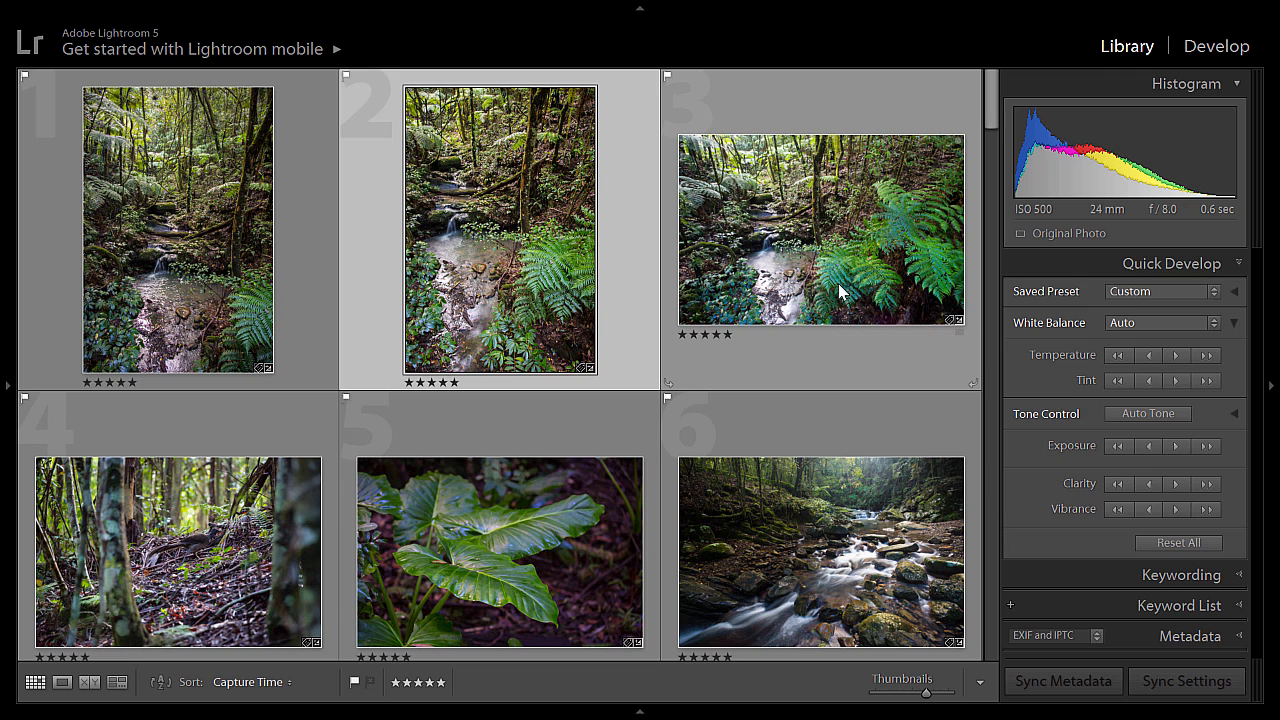
pyautogui.moveTo(836, 368)
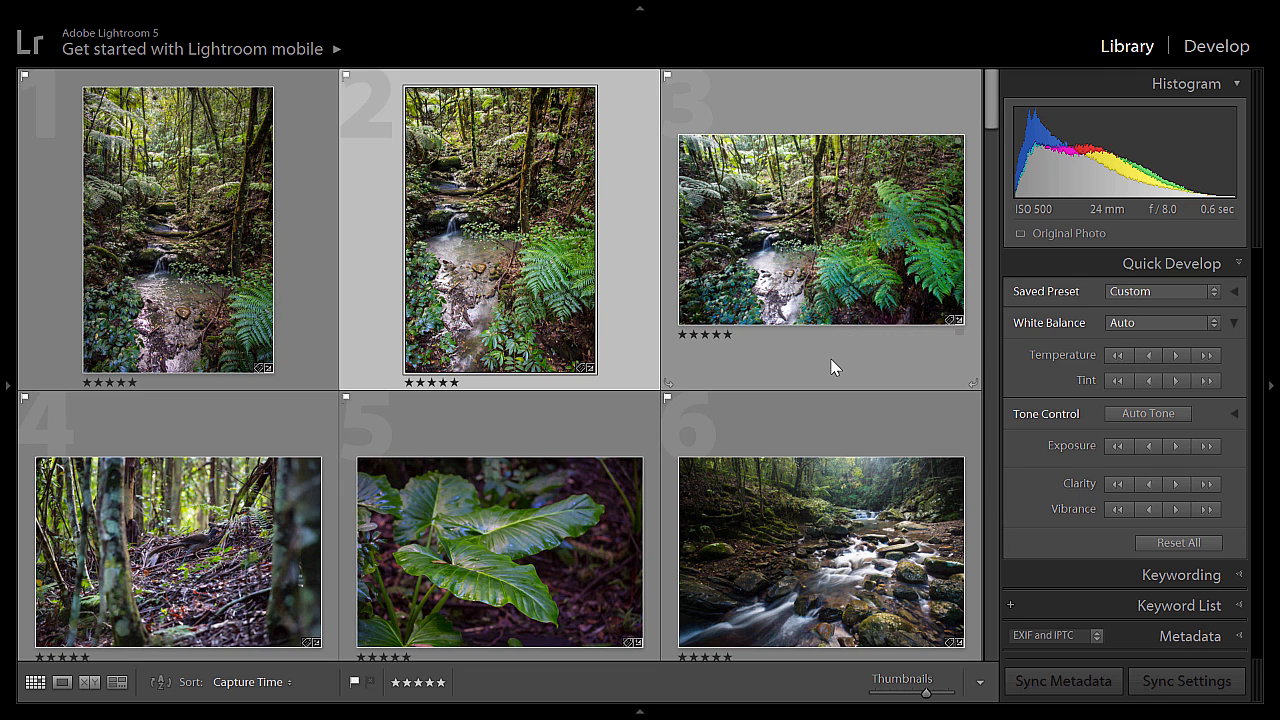
pyautogui.moveTo(852, 270)
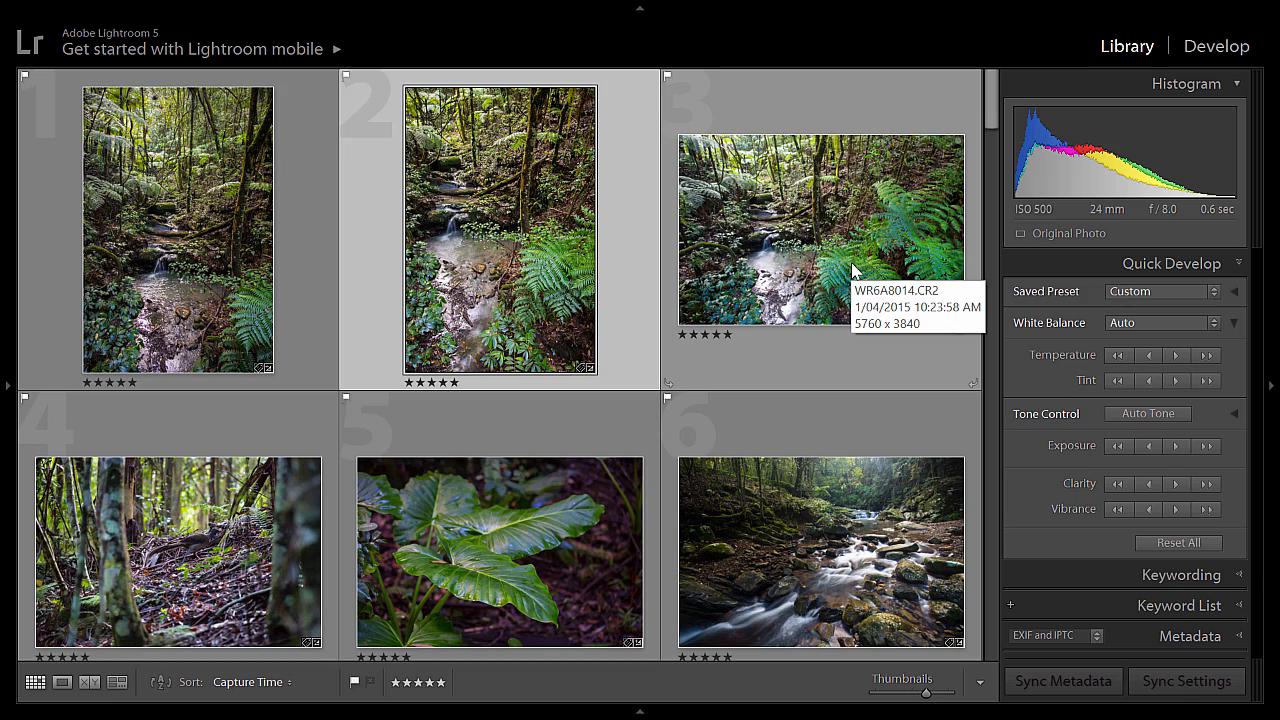